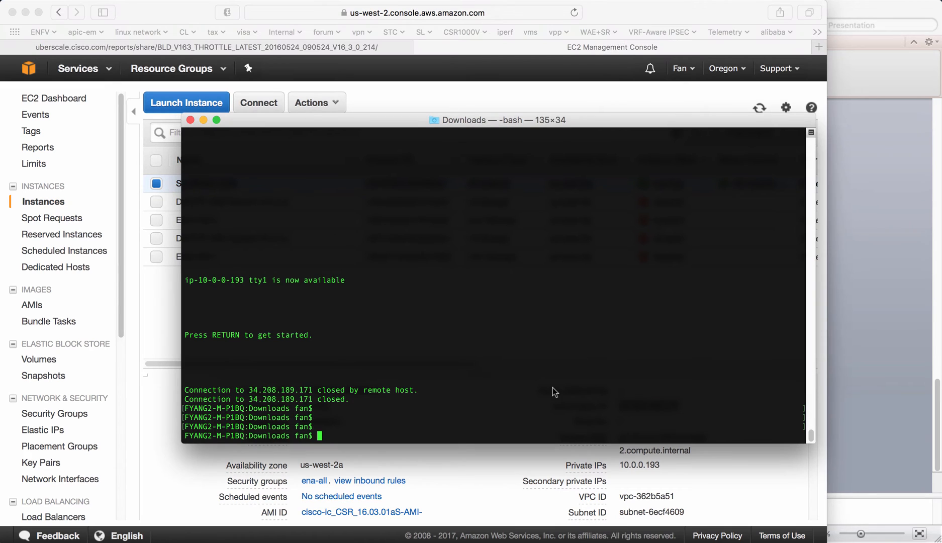
Step: SSH to 34.208.189.171, enable smart licensing in config mode, and start 'license smart register idtoken'
{"action": "type", "text": "ssh -i havpc.pem.txt ec2-user@34.208.189.171"}
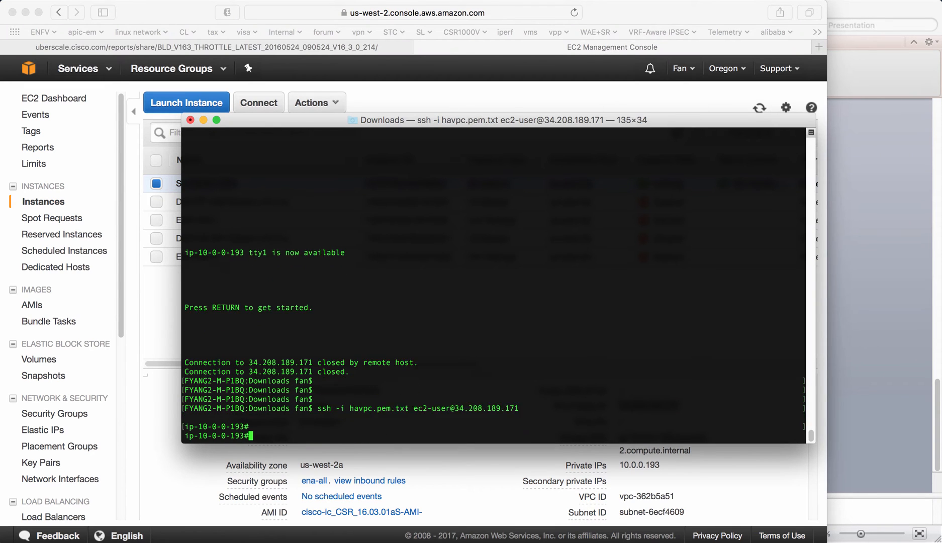
{"action": "type", "text": "conf t"}
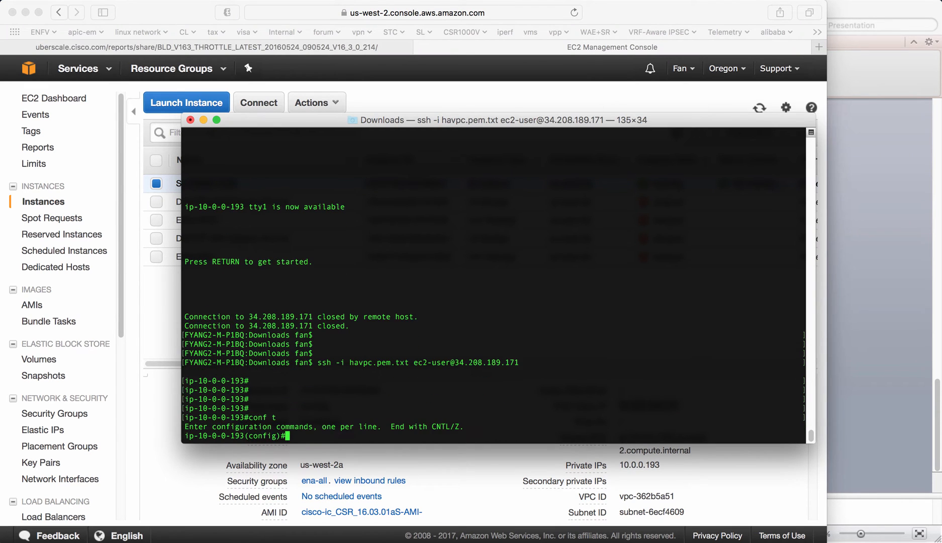
{"action": "type", "text": "license smart enable"}
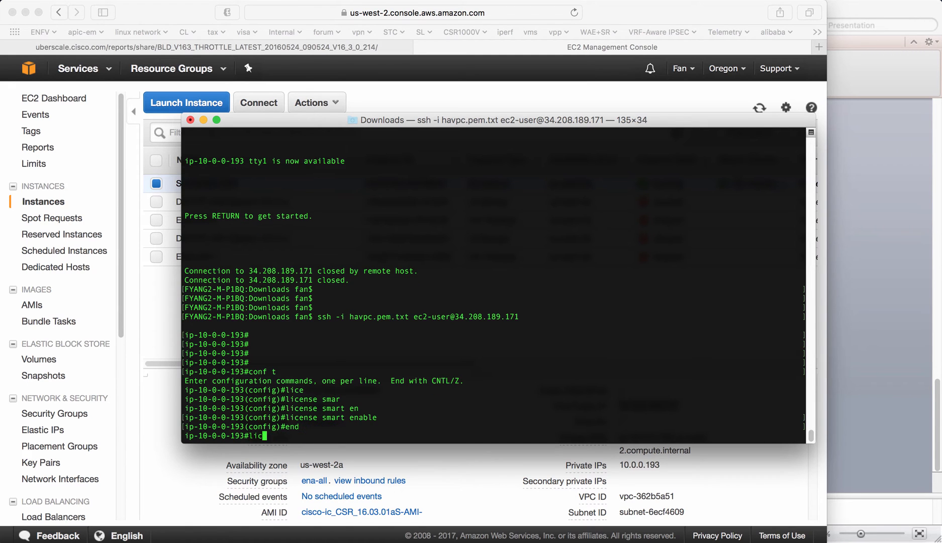
{"action": "type", "text": "license smart register idtoken"}
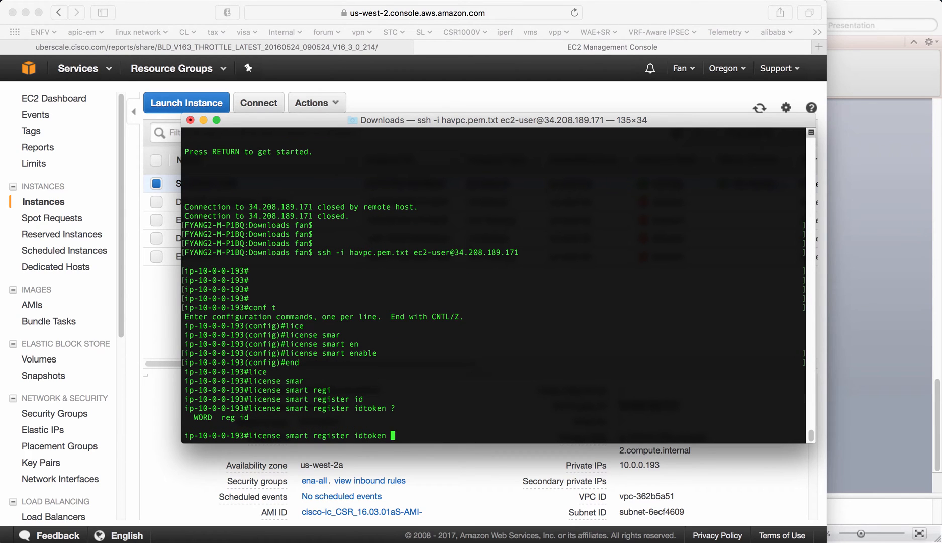
Step: Switch to the browser showing the CSR-VMWARE-CERTIFICATION license inventory
{"action": "left_click", "coordinate": [829, 15]}
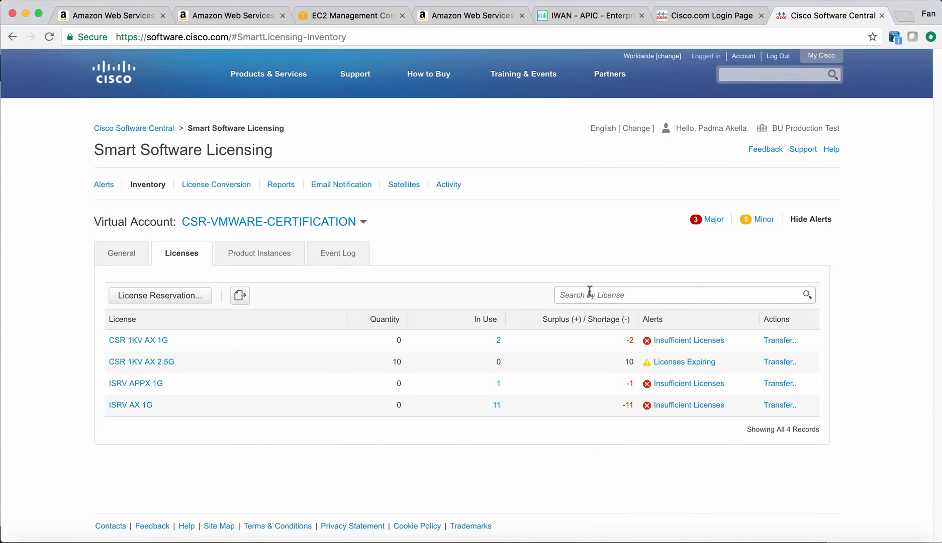
{"action": "mouse_move", "coordinate": [589, 294]}
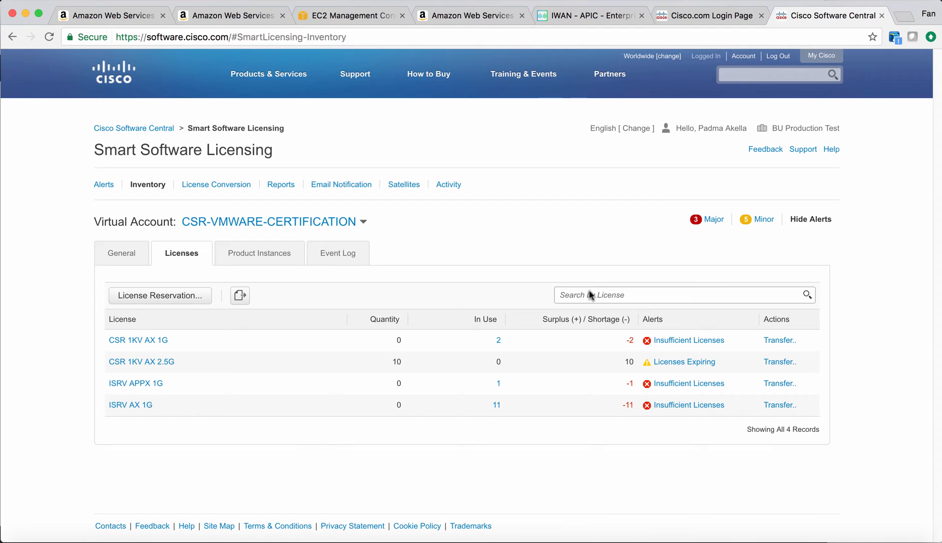
{"action": "mouse_move", "coordinate": [817, 129]}
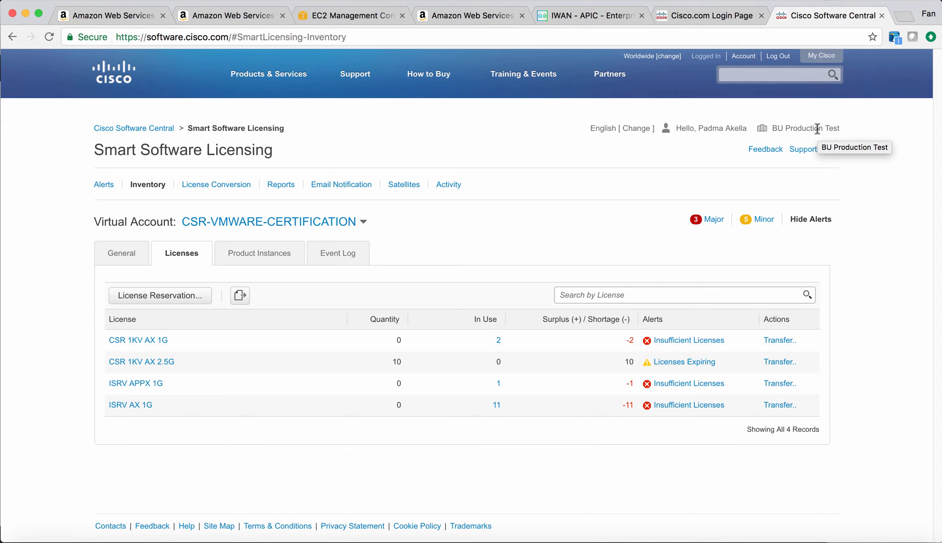
{"action": "mouse_move", "coordinate": [196, 232]}
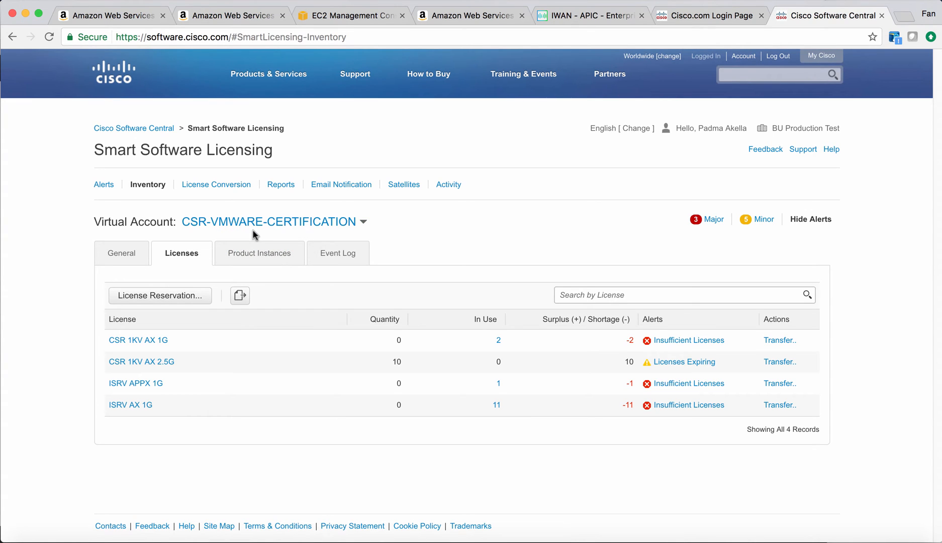
{"action": "mouse_move", "coordinate": [223, 349]}
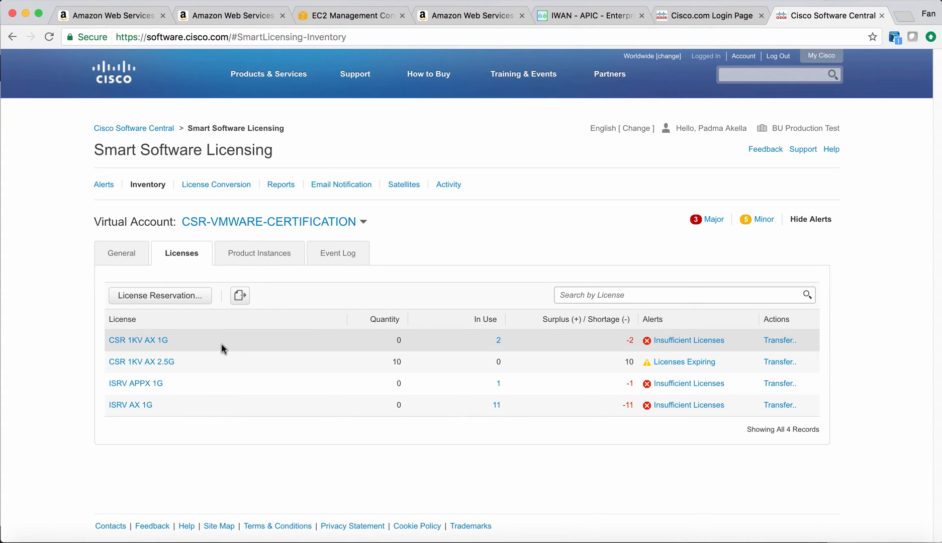
{"action": "mouse_move", "coordinate": [398, 347]}
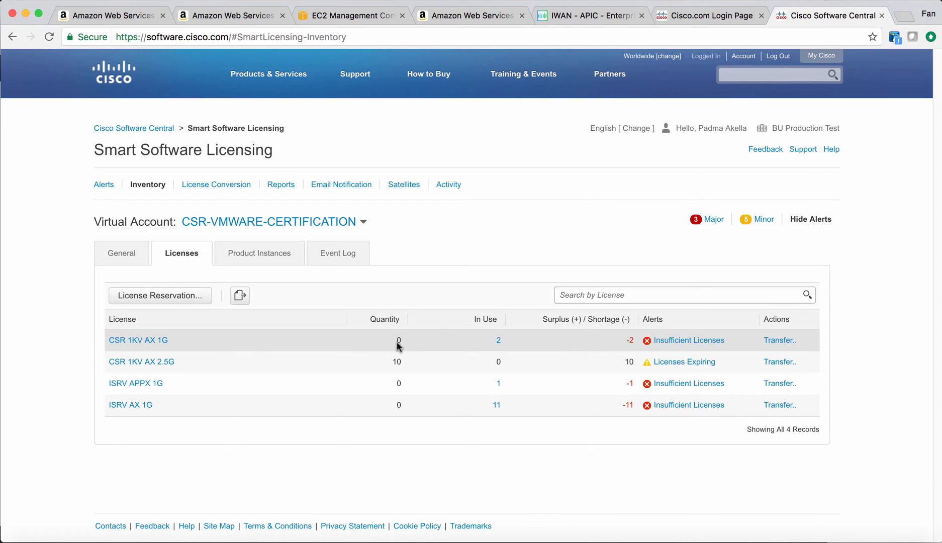
{"action": "mouse_move", "coordinate": [159, 371]}
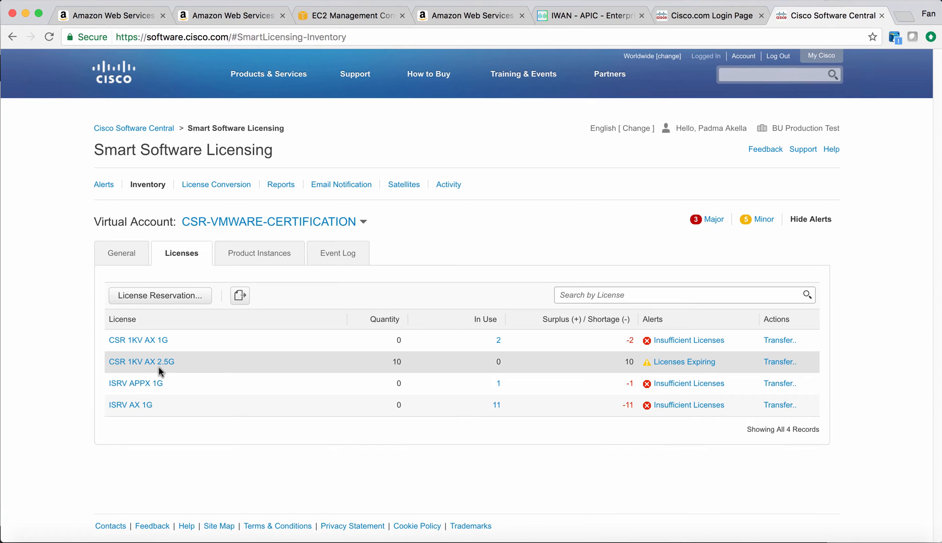
{"action": "mouse_move", "coordinate": [404, 376]}
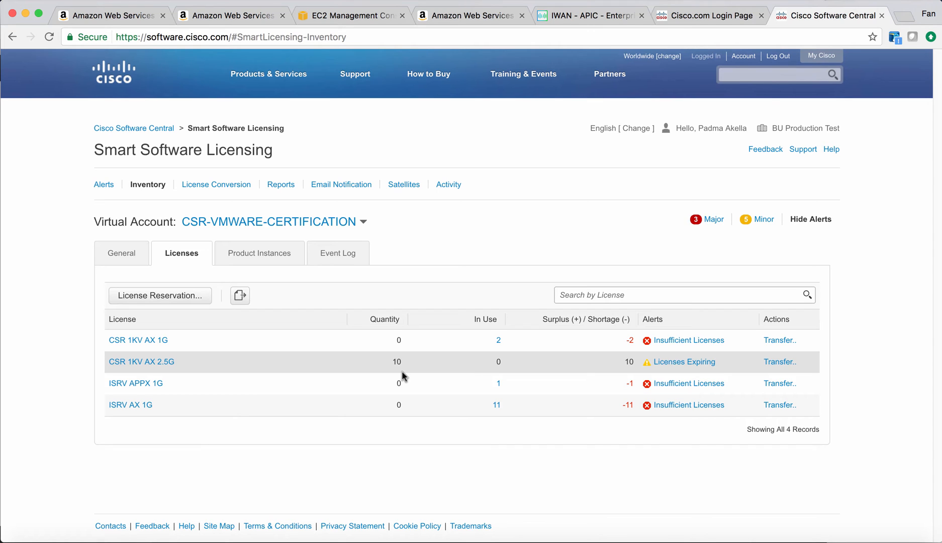
{"action": "mouse_move", "coordinate": [452, 345]}
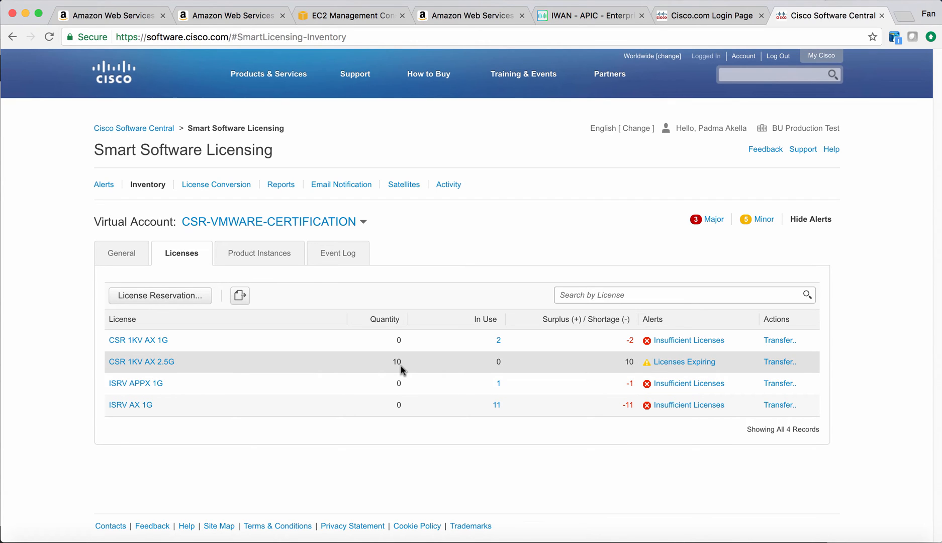
{"action": "mouse_move", "coordinate": [172, 269]}
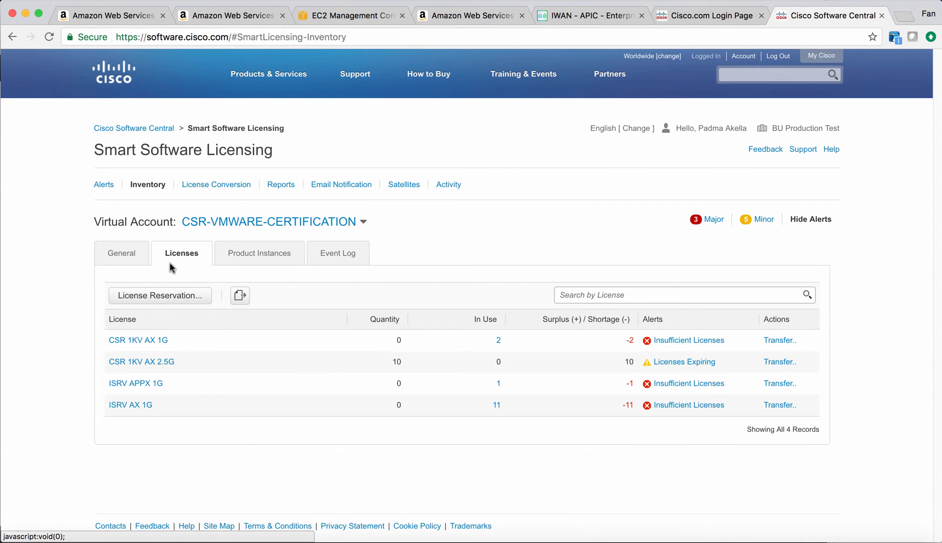
Step: Review the General page's registration tokens, start a New Token dialog, then cancel it
{"action": "left_click", "coordinate": [121, 253]}
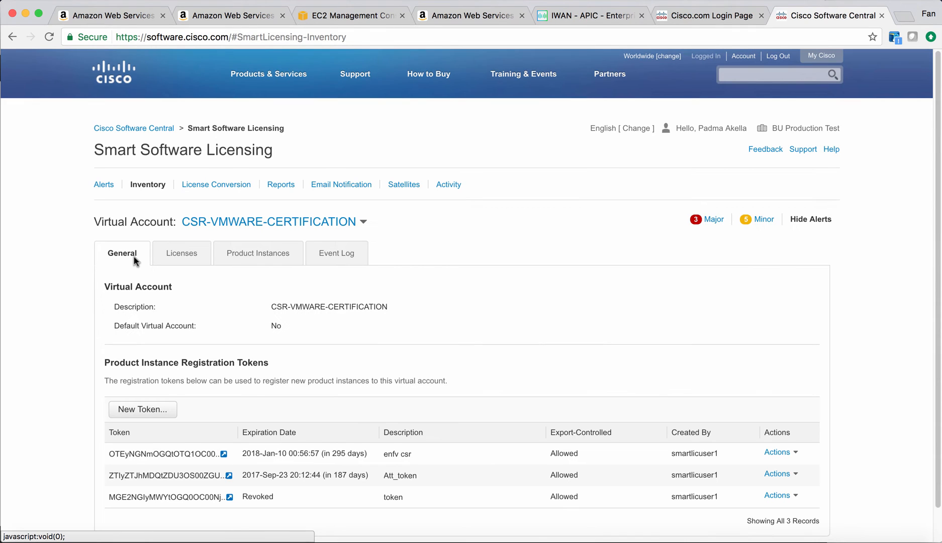
{"action": "scroll", "scroll_direction": "down", "scroll_amount": 3}
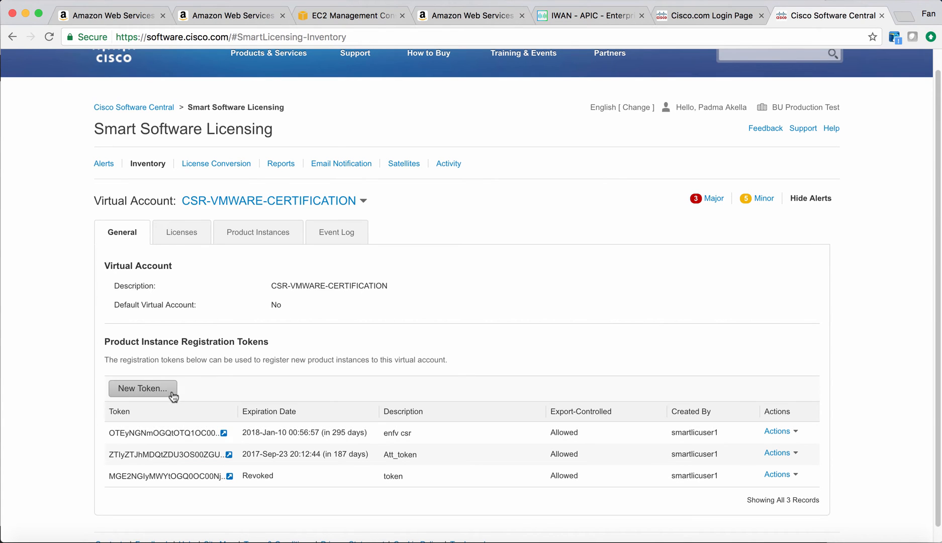
{"action": "left_click", "coordinate": [142, 388]}
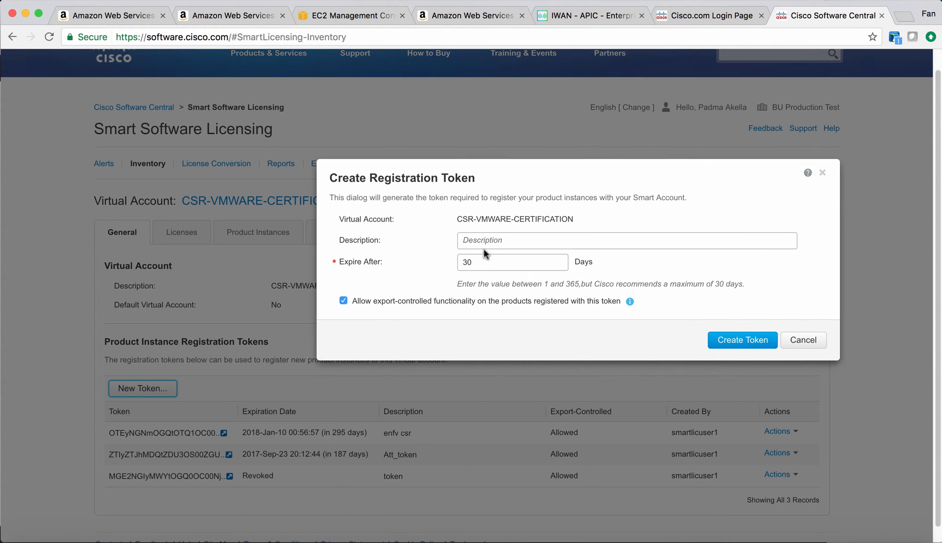
{"action": "left_click", "coordinate": [626, 240]}
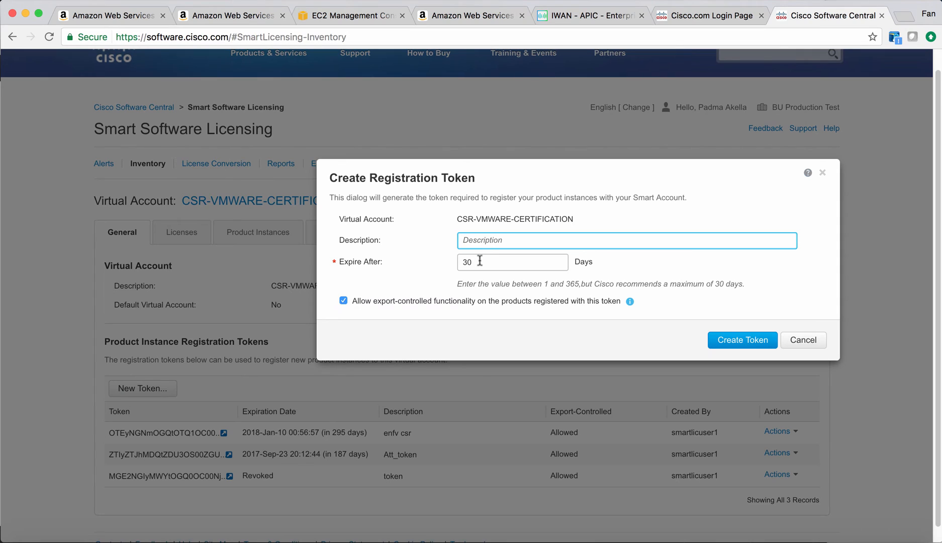
{"action": "mouse_move", "coordinate": [761, 322]}
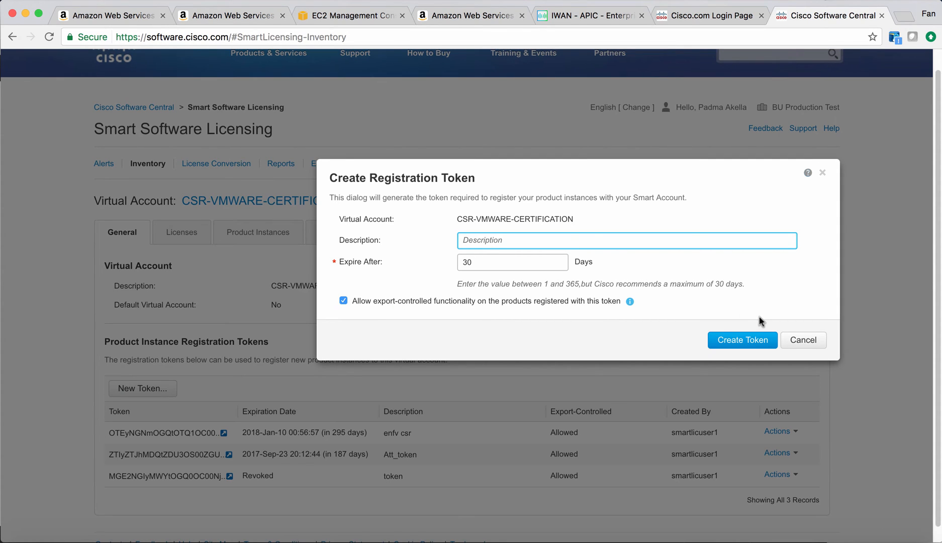
{"action": "mouse_move", "coordinate": [724, 294]}
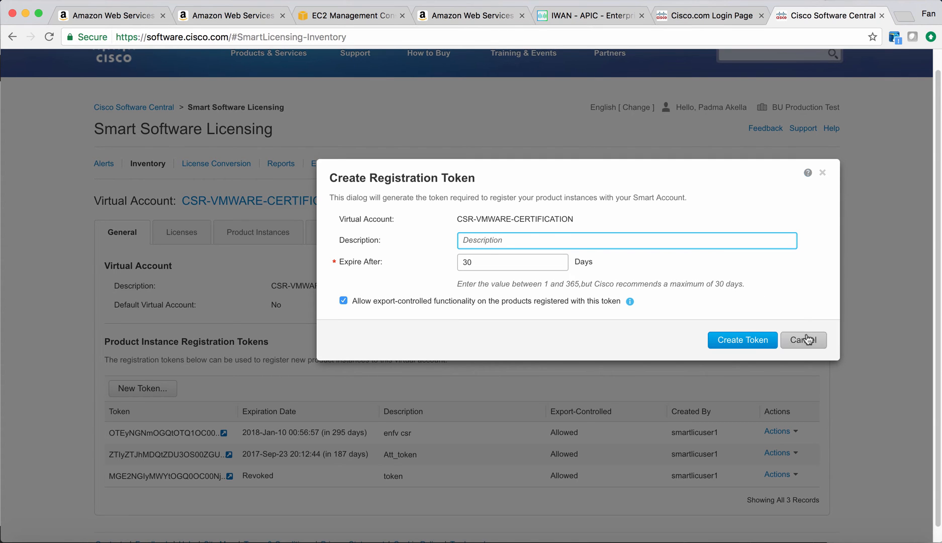
{"action": "left_click", "coordinate": [803, 340]}
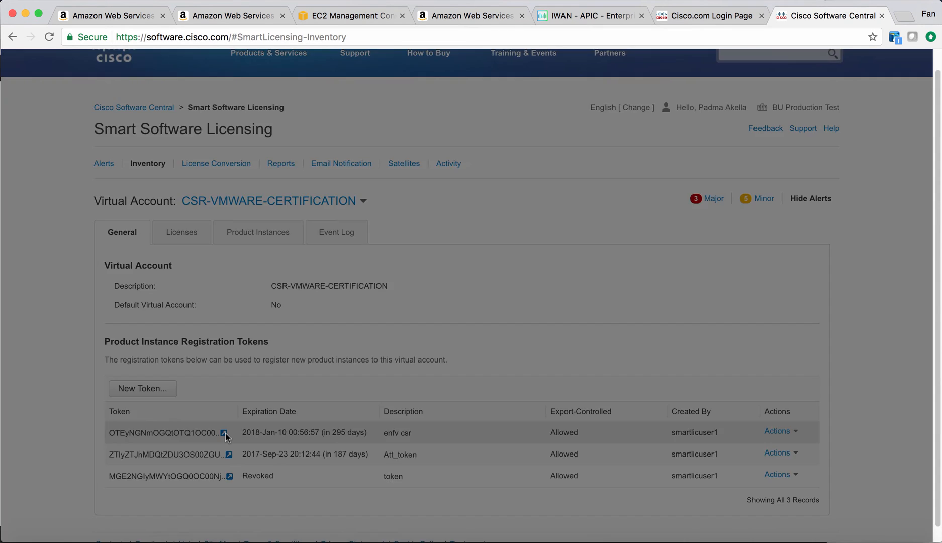
{"action": "mouse_move", "coordinate": [242, 411]}
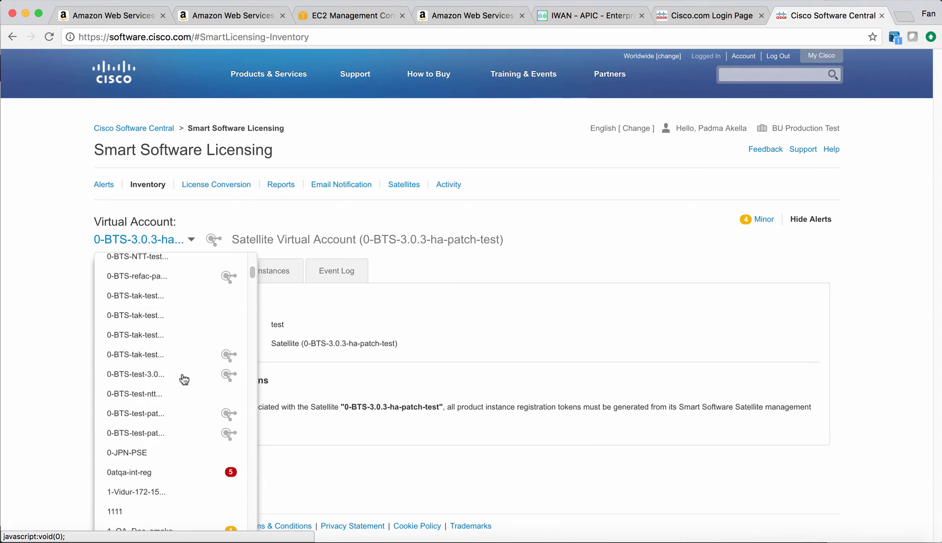
Step: Reveal the full enfv csr registration token string so it can be copied
{"action": "scroll", "scroll_direction": "down", "scroll_amount": 3}
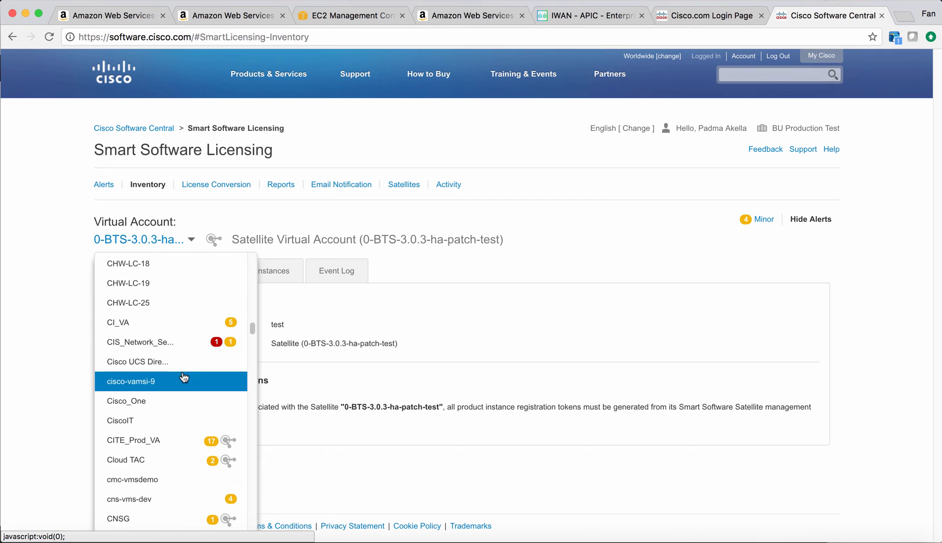
{"action": "scroll", "scroll_direction": "down", "scroll_amount": 3}
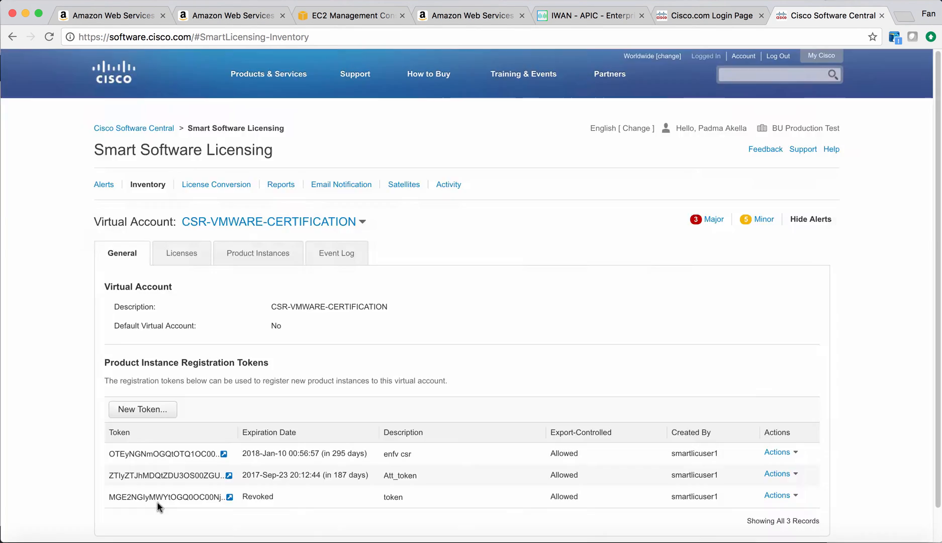
{"action": "left_click", "coordinate": [224, 453]}
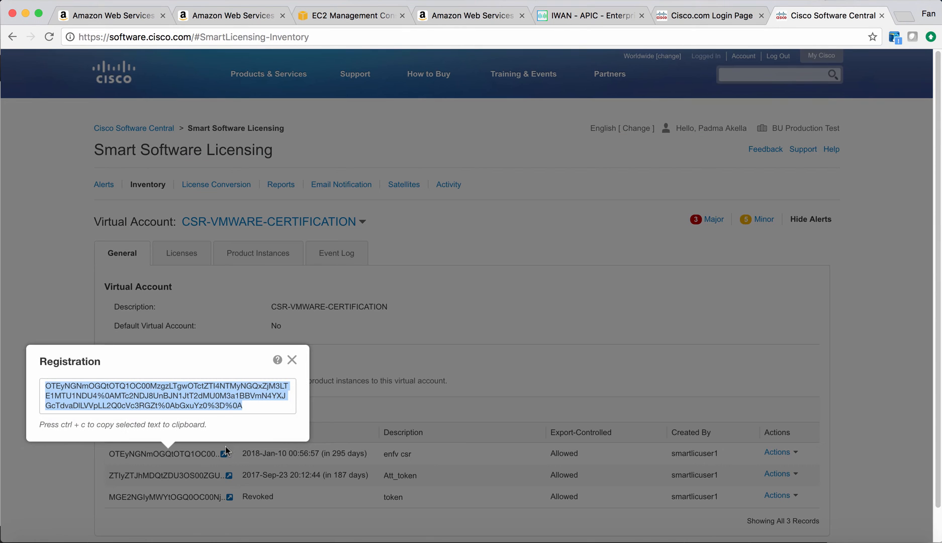
{"action": "mouse_move", "coordinate": [259, 433]}
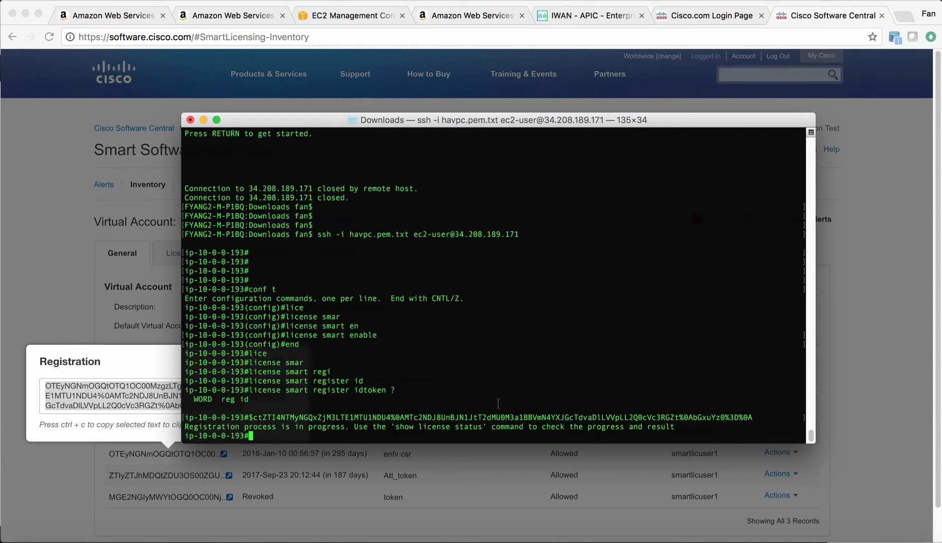
Step: Run 'show license status' and highlight the REGISTERED state under CSR-VMWARE-CERTIFICATION
{"action": "type", "text": "show license"}
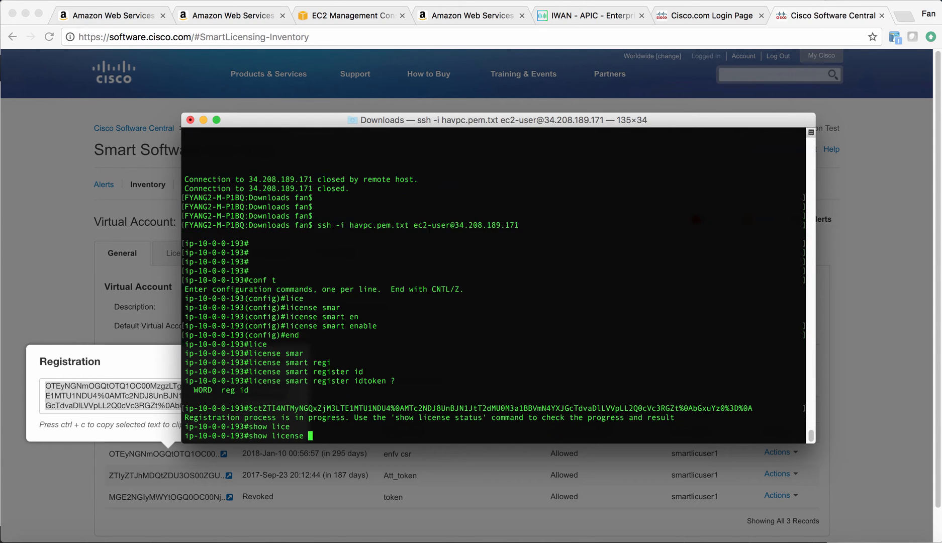
{"action": "key", "text": "Return"}
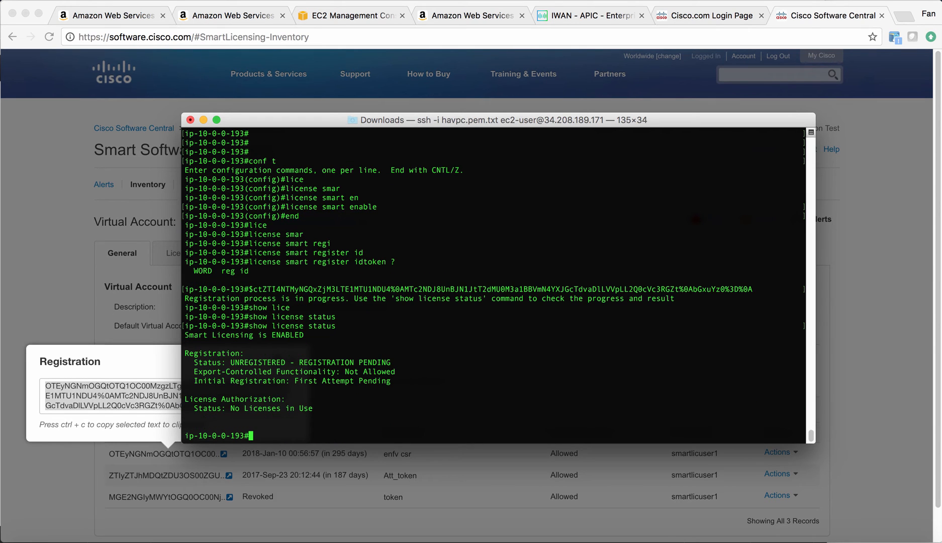
{"action": "type", "text": "show license status"}
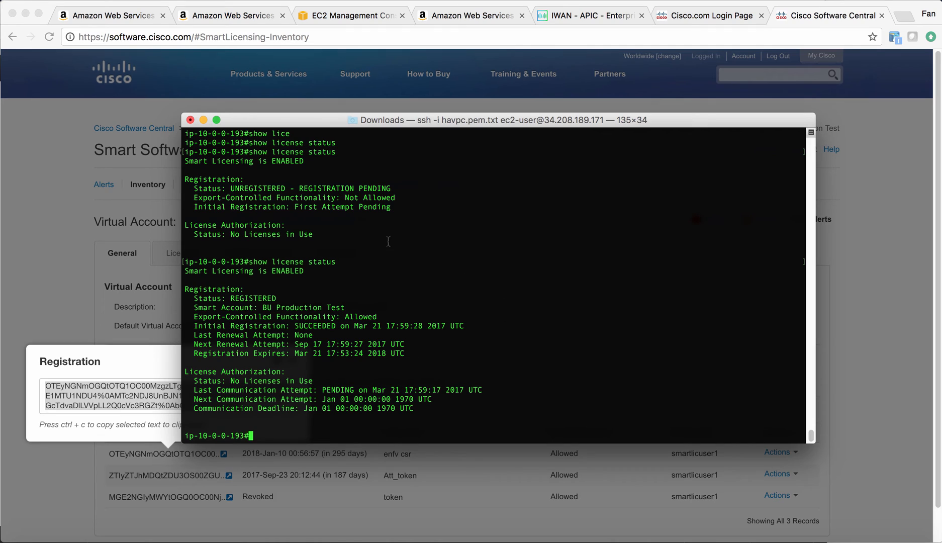
{"action": "left_click_drag", "start_coordinate": [265, 308], "coordinate": [346, 308]}
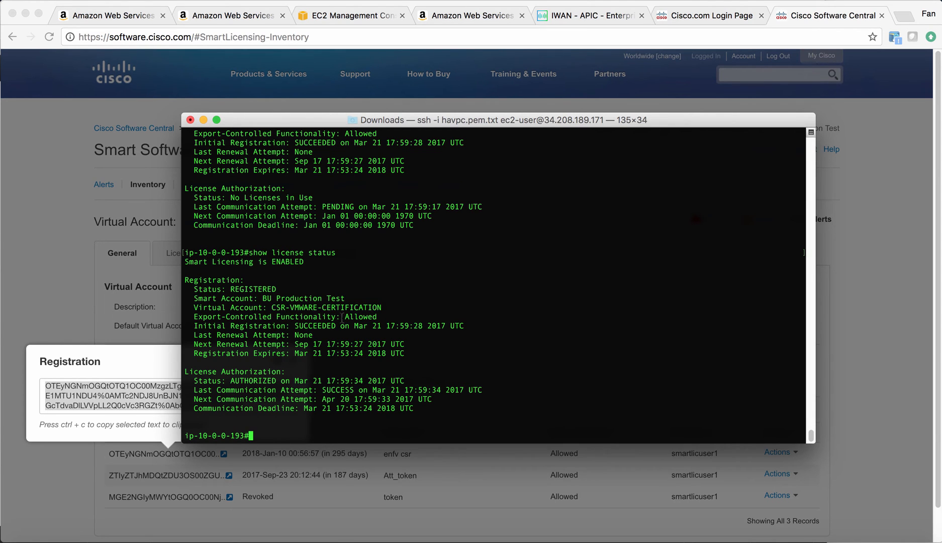
{"action": "double_click", "coordinate": [253, 289]}
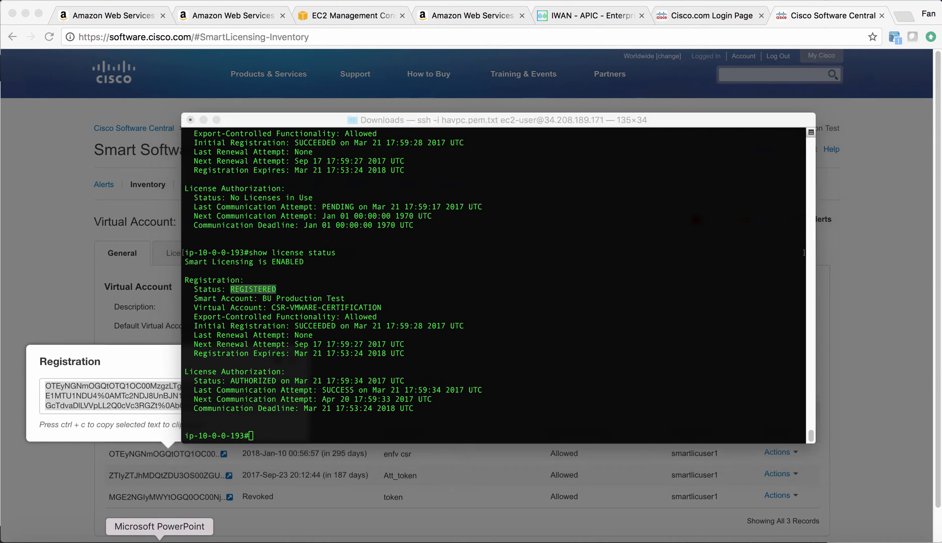
Step: Review the 'Platform hardware throughput level' step on the PowerPoint slide, then return to the portal
{"action": "left_click", "coordinate": [159, 527]}
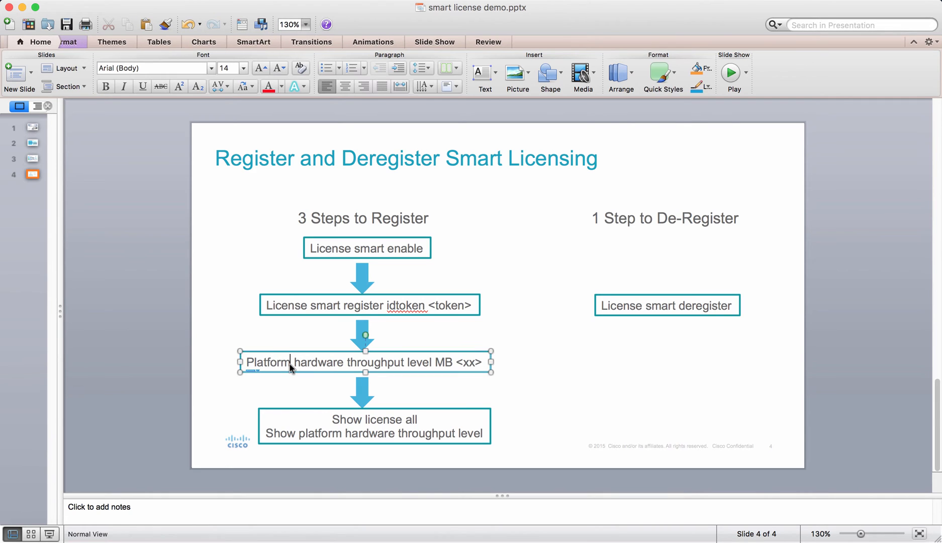
{"action": "left_click", "coordinate": [86, 41]}
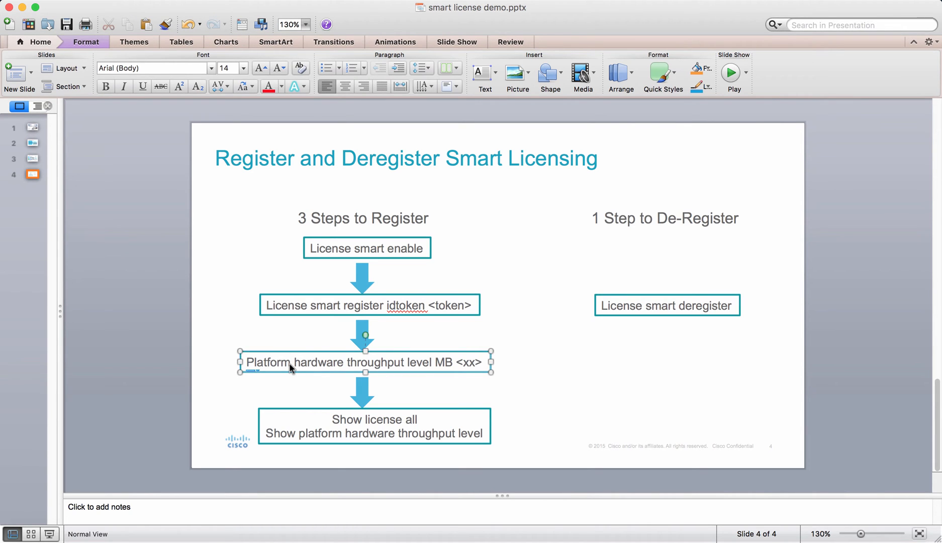
{"action": "mouse_move", "coordinate": [485, 492]}
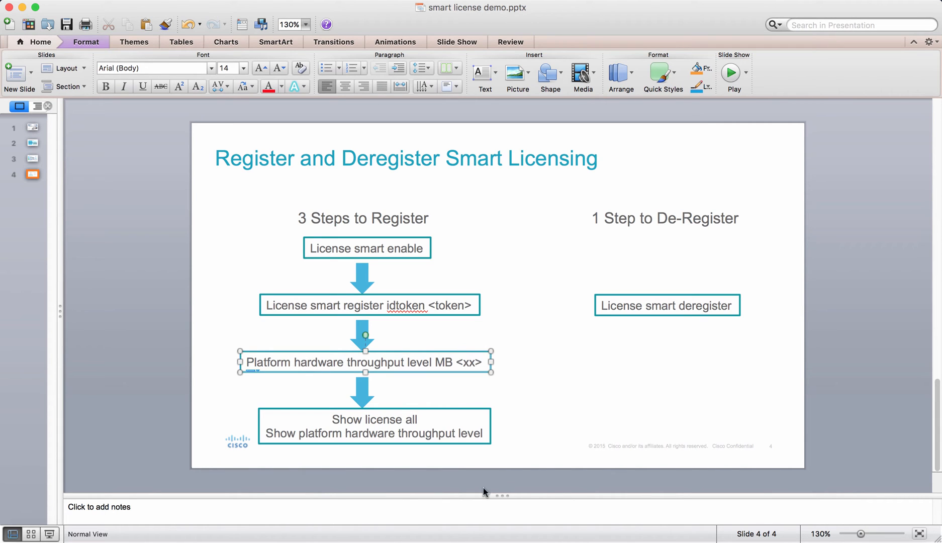
{"action": "left_click", "coordinate": [829, 15]}
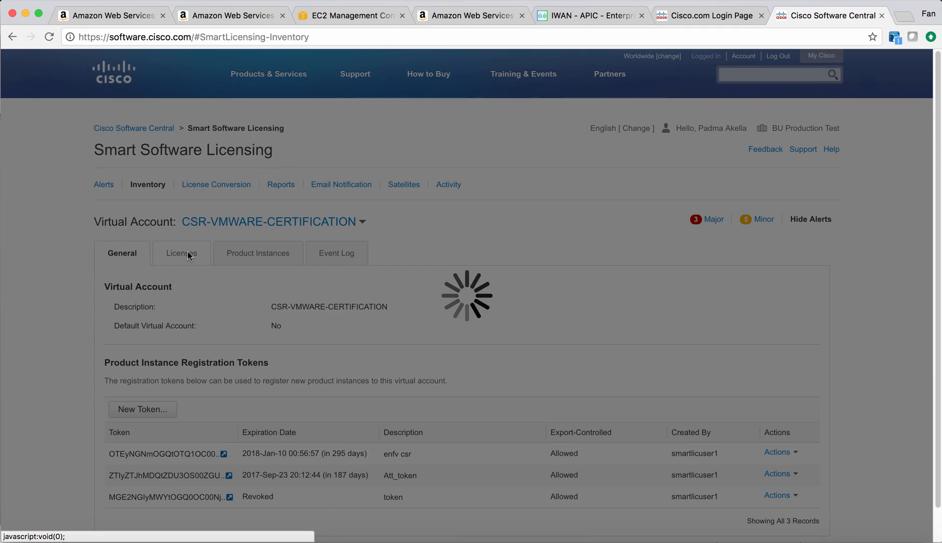
Step: View Product Instances and the details of router ip-10-0-0-193, a CSR1000V
{"action": "left_click", "coordinate": [181, 252]}
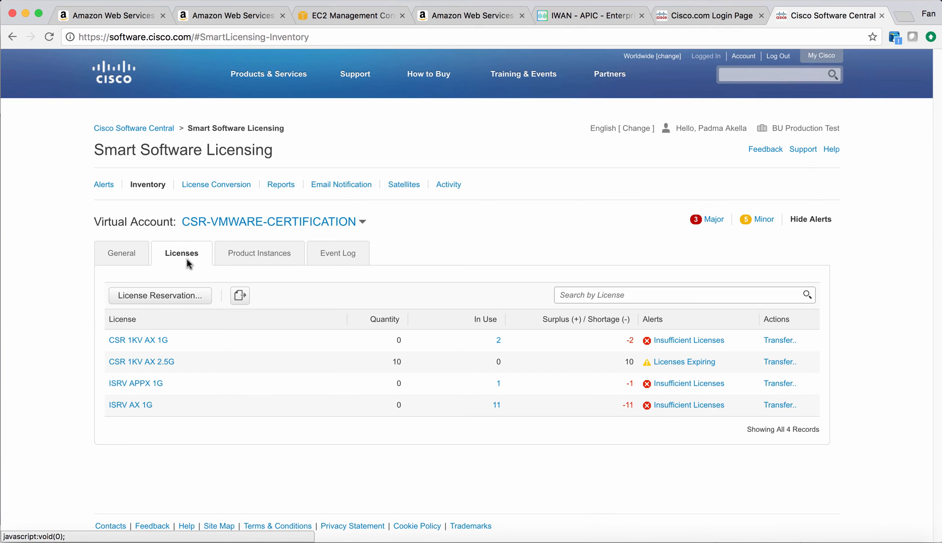
{"action": "mouse_move", "coordinate": [507, 365]}
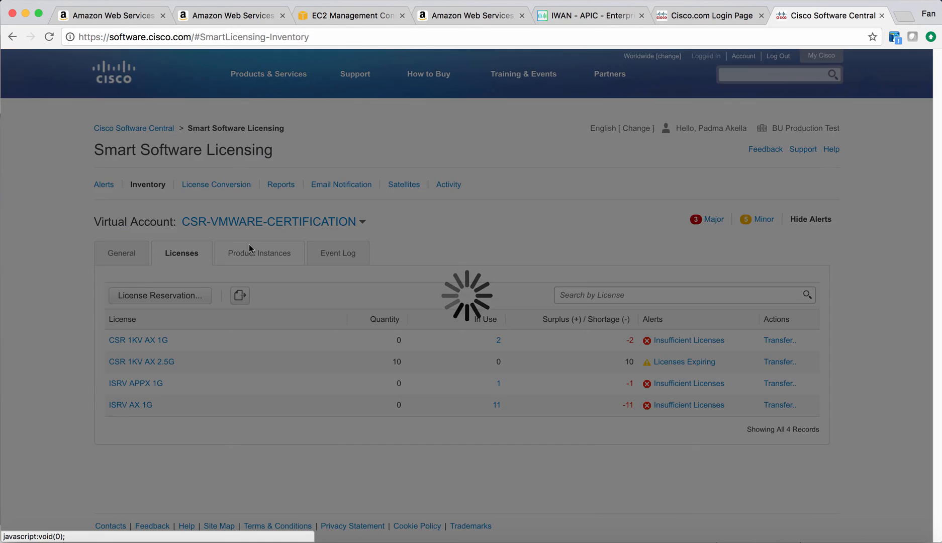
{"action": "left_click", "coordinate": [259, 253]}
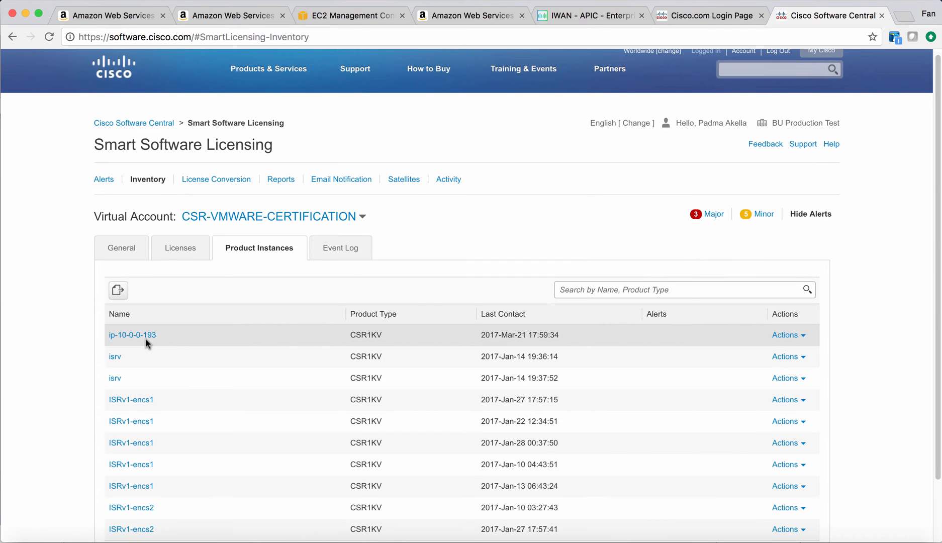
{"action": "left_click", "coordinate": [132, 335]}
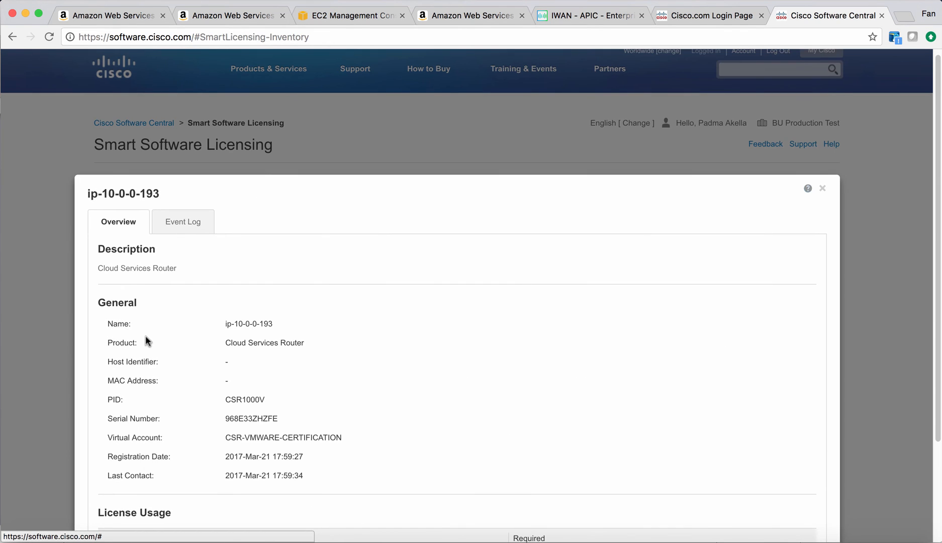
{"action": "scroll", "scroll_direction": "down", "scroll_amount": 3}
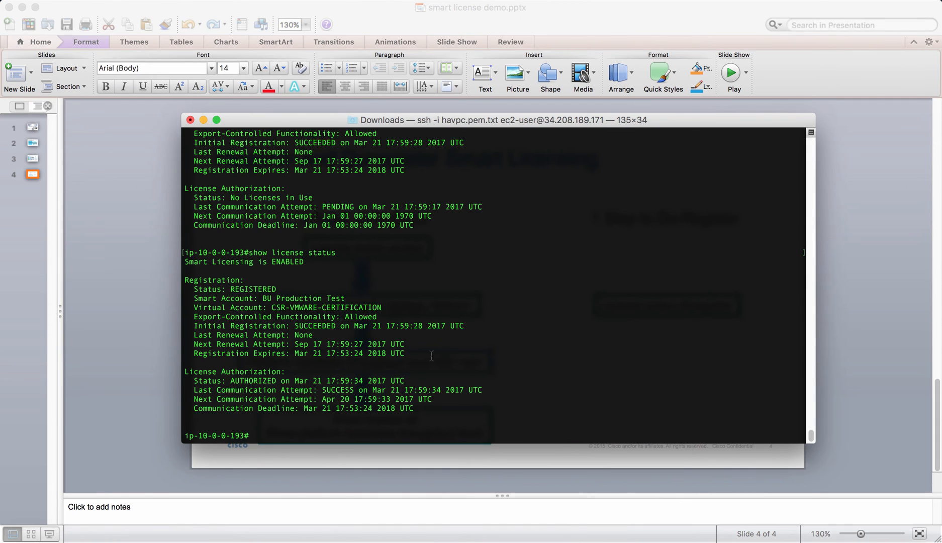
Step: Set 'platform hardware throughput level MB 2500' and check usage with 'show license all'
{"action": "type", "text": "platform hardware throughput"}
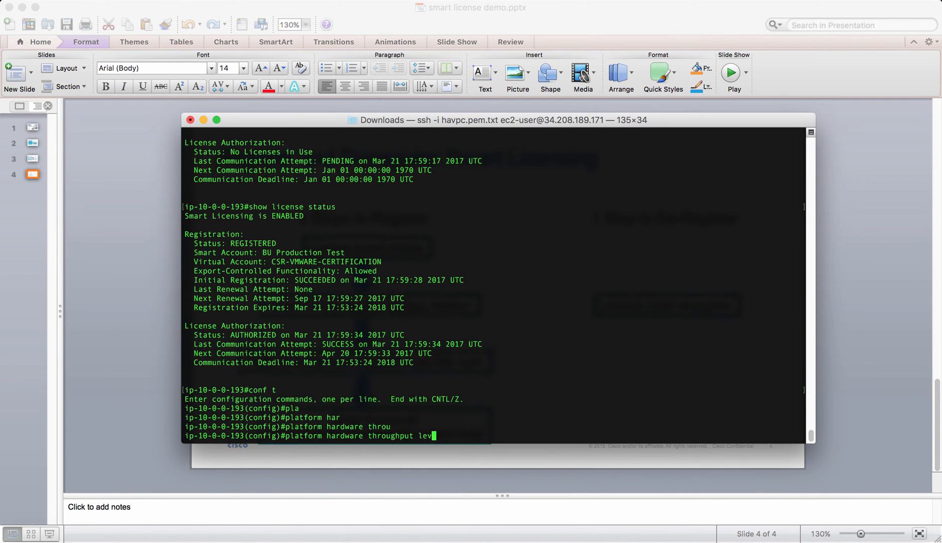
{"action": "type", "text": "level MB 2500"}
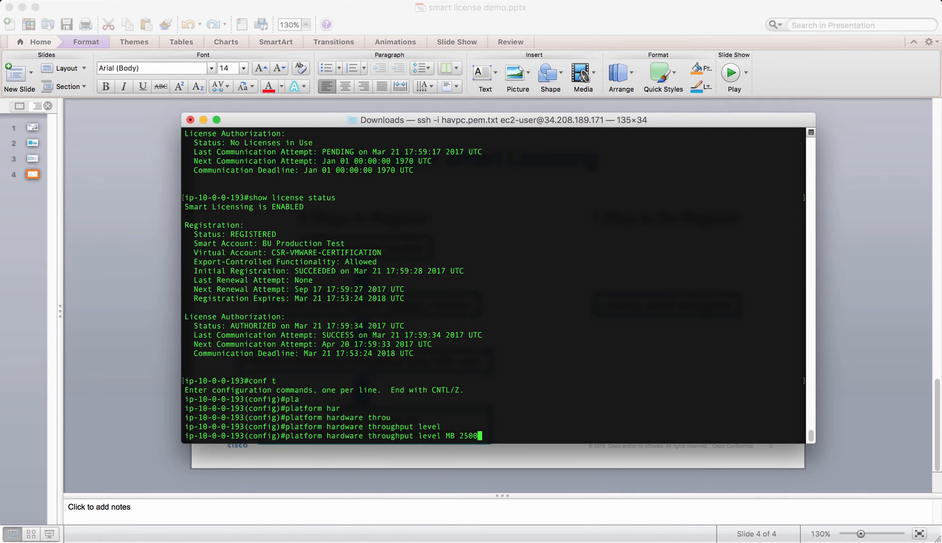
{"action": "key", "text": "enter"}
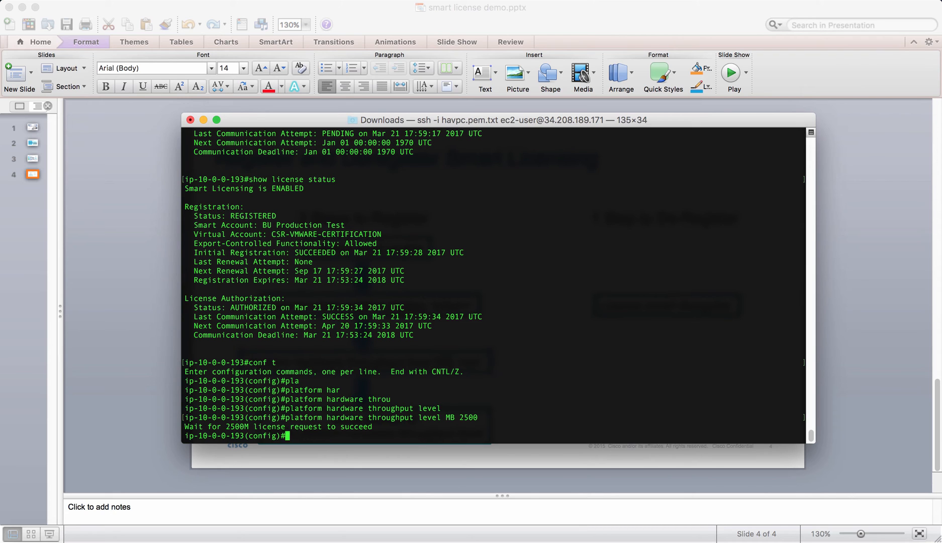
{"action": "type", "text": "show lic"}
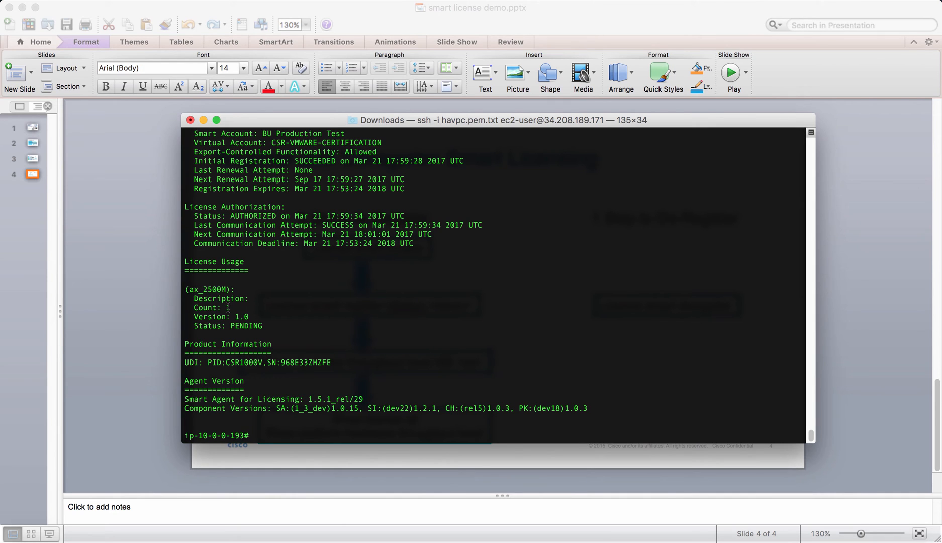
{"action": "mouse_move", "coordinate": [283, 324]}
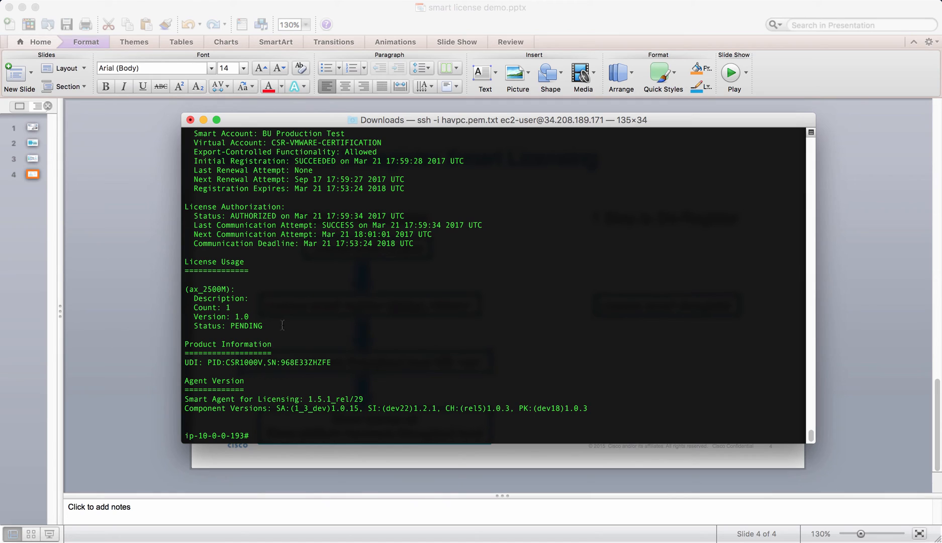
{"action": "type", "text": "show license all"}
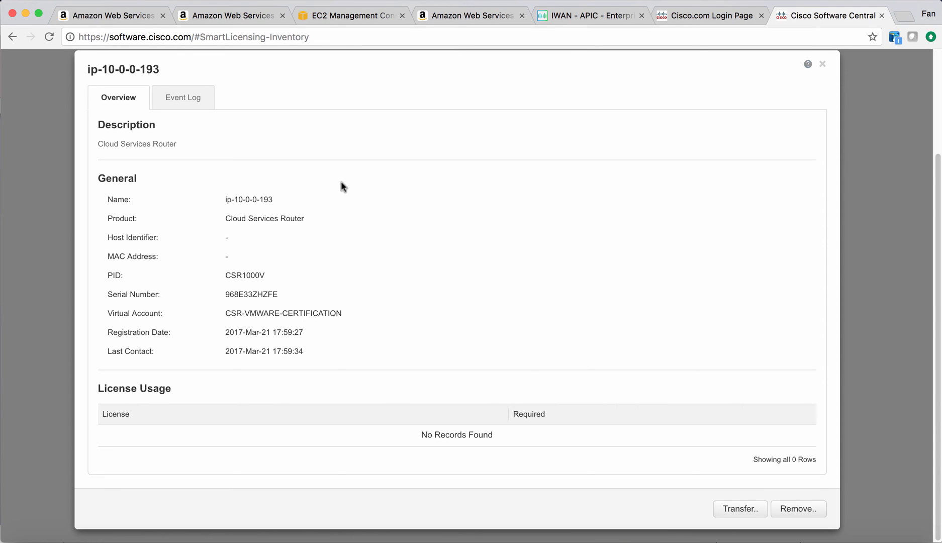
Step: Close the instance popup and refresh the Licenses and Product Instances lists
{"action": "left_click", "coordinate": [822, 65]}
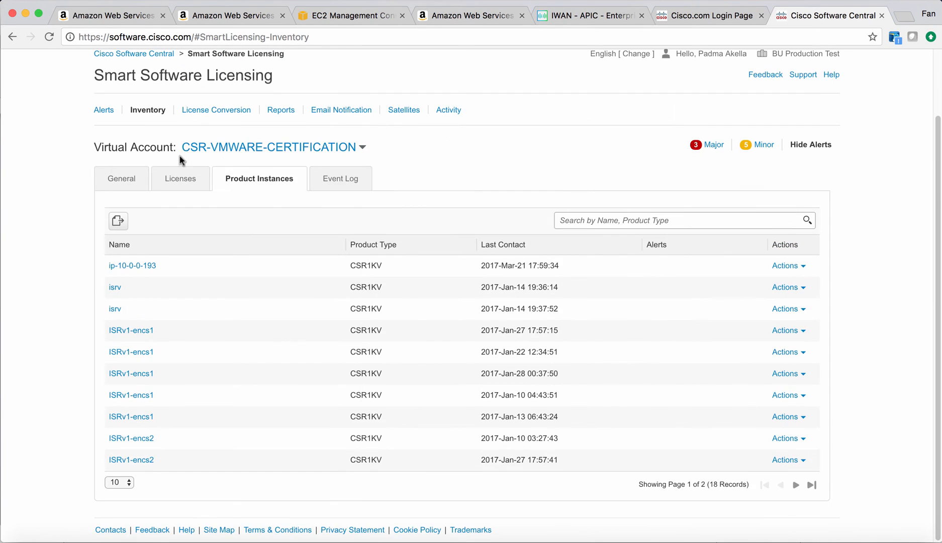
{"action": "left_click", "coordinate": [180, 178]}
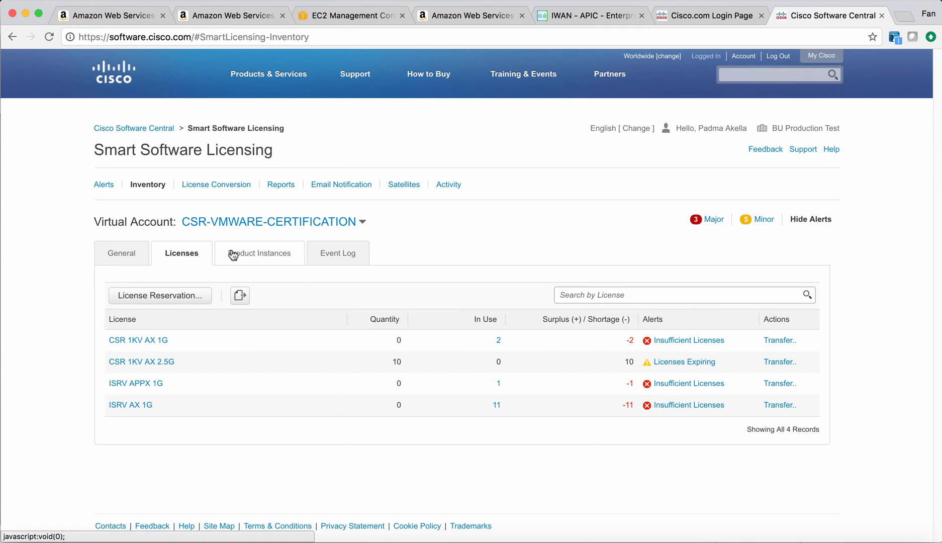
{"action": "mouse_move", "coordinate": [592, 279]}
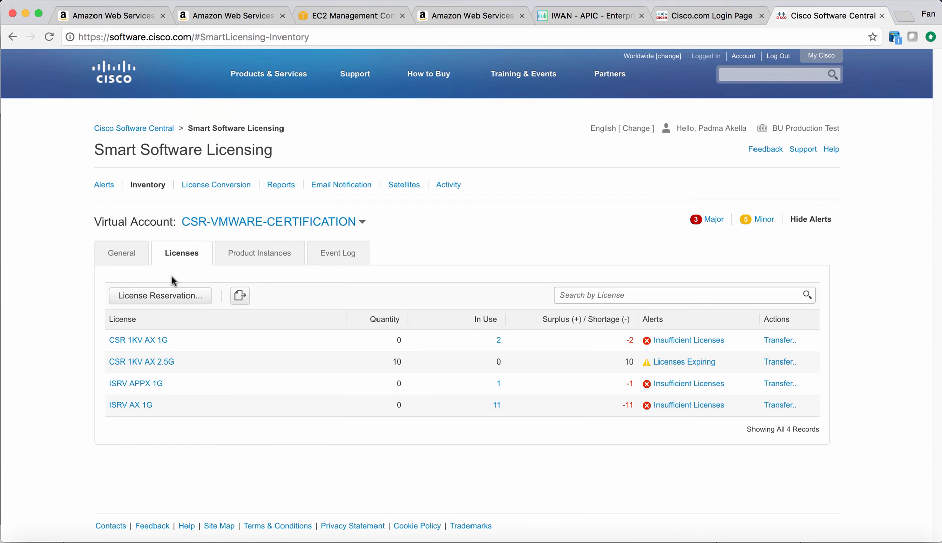
{"action": "left_click", "coordinate": [259, 253]}
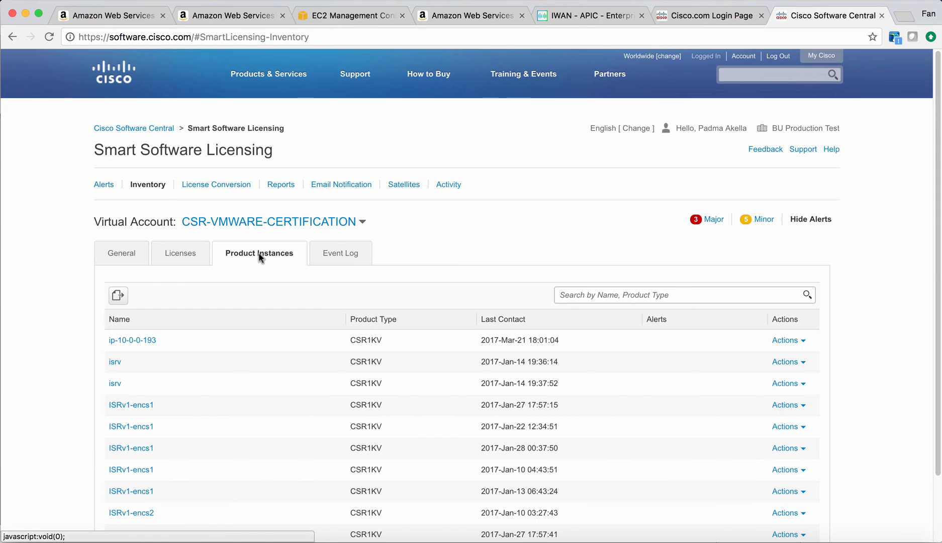
{"action": "left_click", "coordinate": [181, 253]}
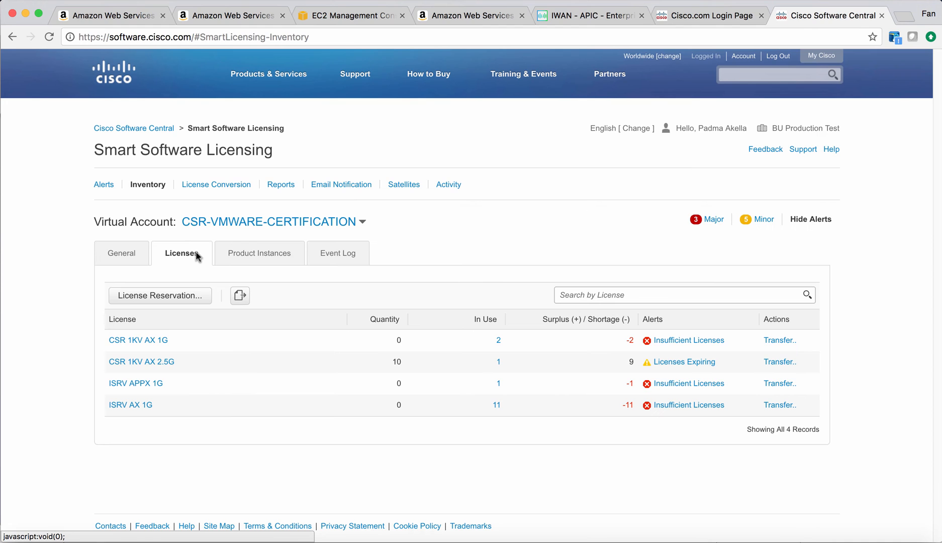
{"action": "mouse_move", "coordinate": [502, 363]}
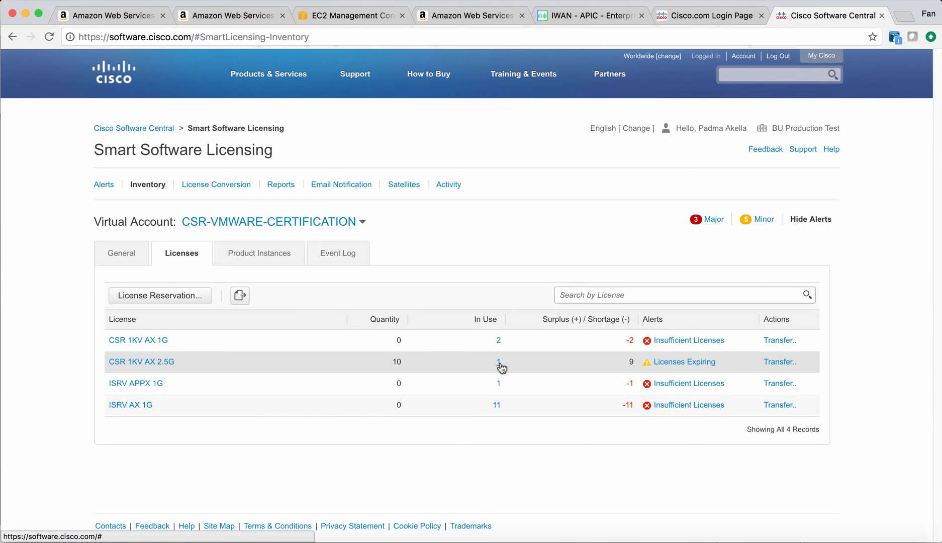
Step: Follow the CSR 1KV AX 2.5G In Use count to instance ip-10-0-0-193's details
{"action": "left_click", "coordinate": [499, 362]}
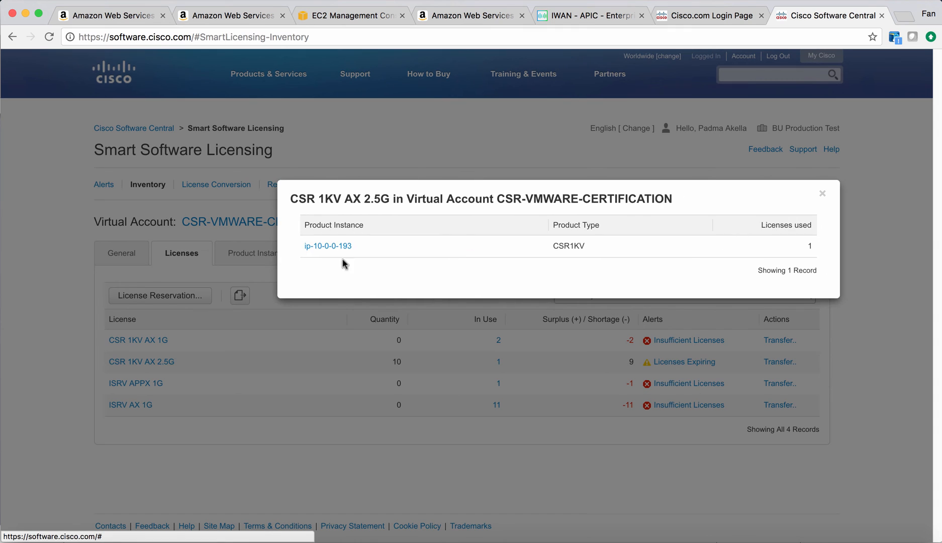
{"action": "left_click", "coordinate": [328, 246]}
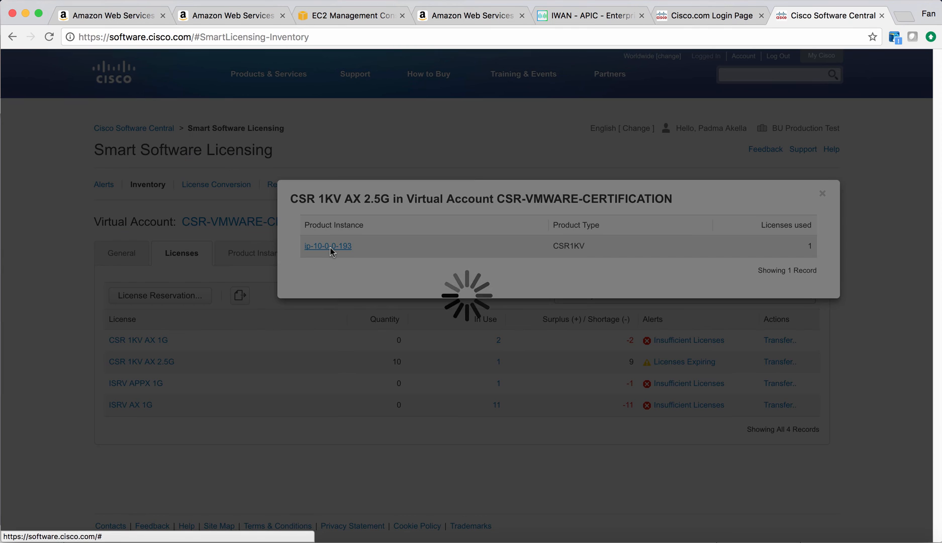
{"action": "left_click", "coordinate": [328, 246]}
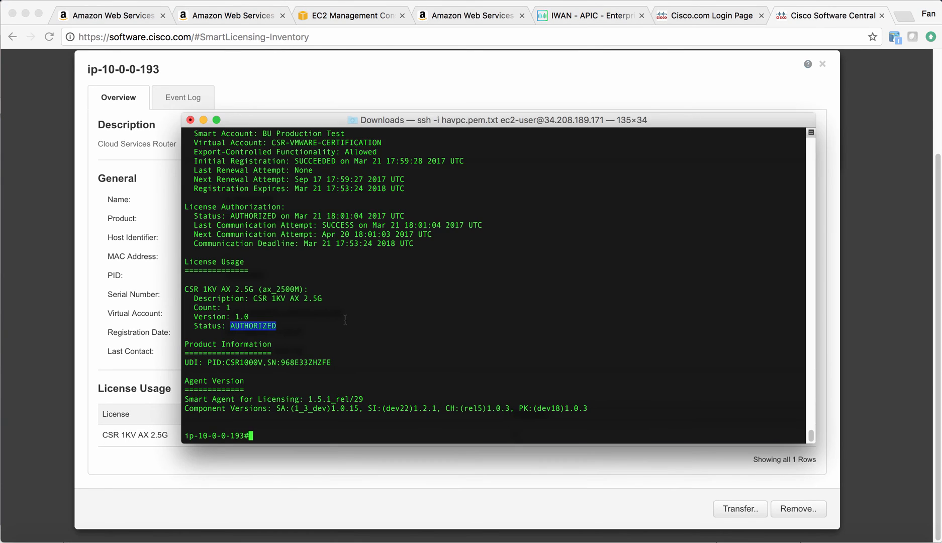
Step: Run 'show platform hardware throughput level' to confirm 2500000 kb/s
{"action": "type", "text": "show platform hardware throughput level"}
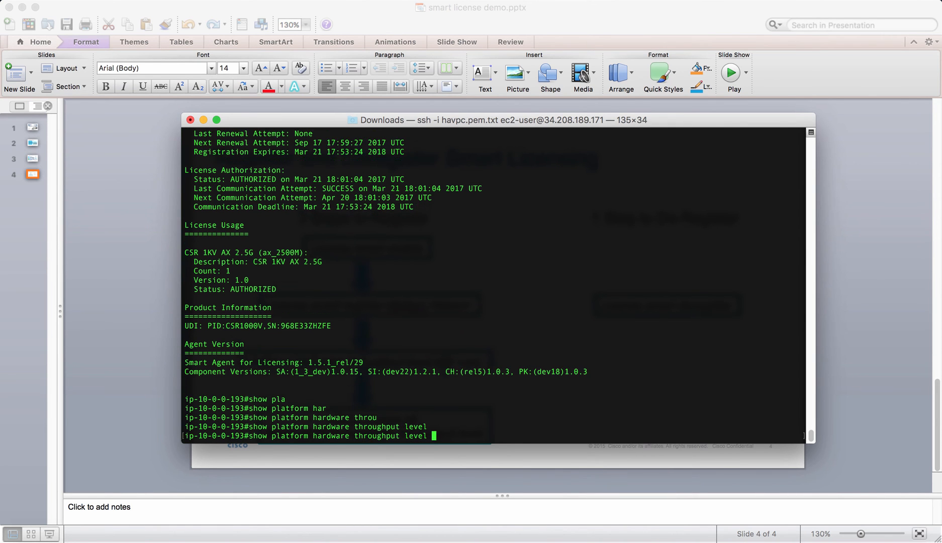
{"action": "key", "text": "Return"}
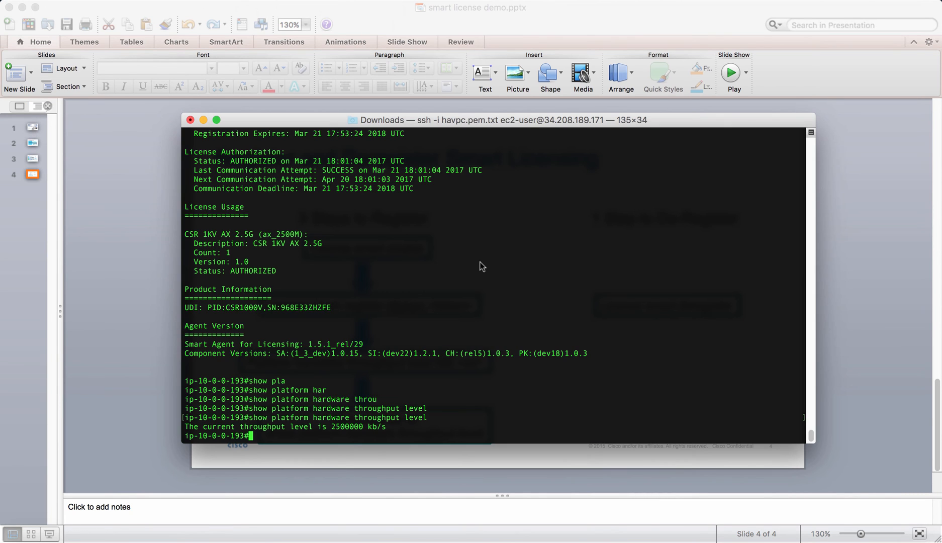
Step: Issue 'license smart deregister' at the router prompt to deregister the CSR1000v
{"action": "type", "text": "license d"}
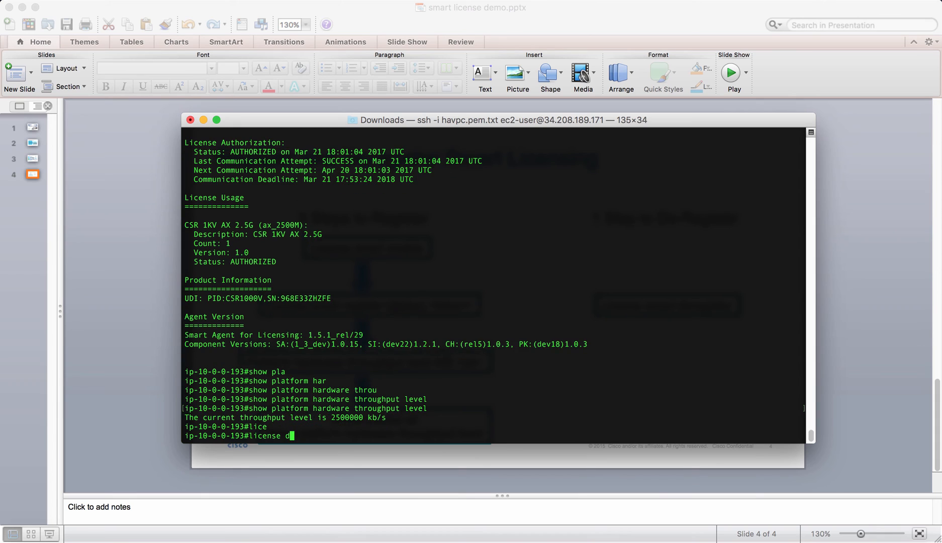
{"action": "type", "text": "er"}
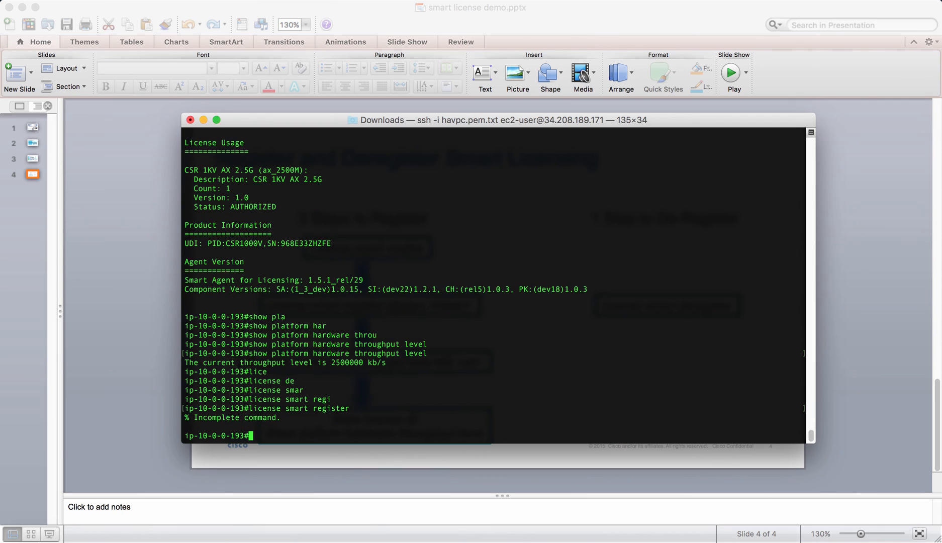
{"action": "type", "text": "license smart r"}
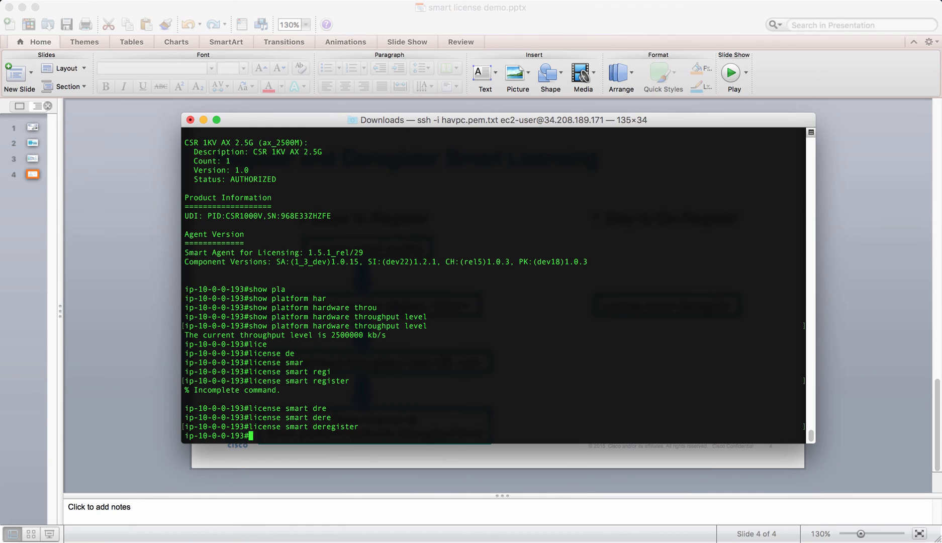
{"action": "mouse_move", "coordinate": [483, 268]}
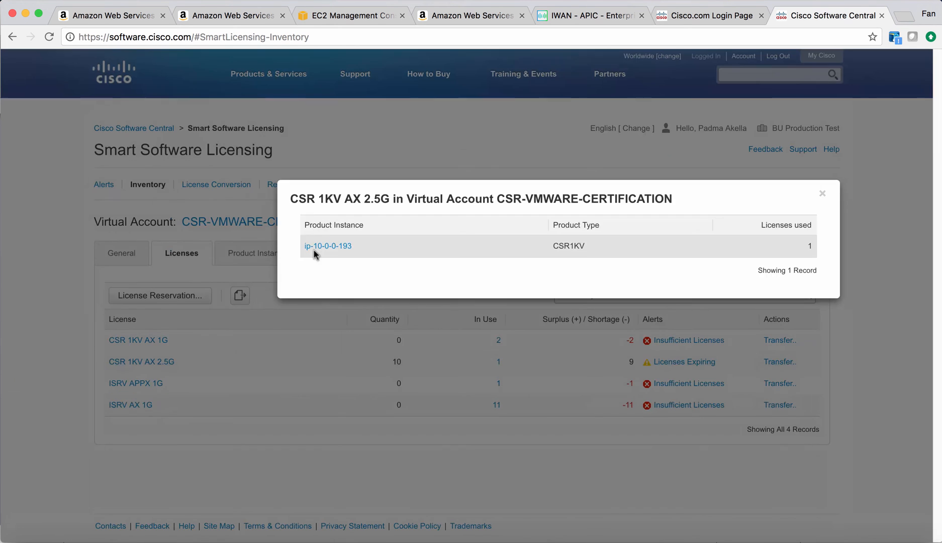
Step: Check that CSR 1KV AX 2.5G shows 0 in use, then view the product instances list
{"action": "left_click", "coordinate": [822, 193]}
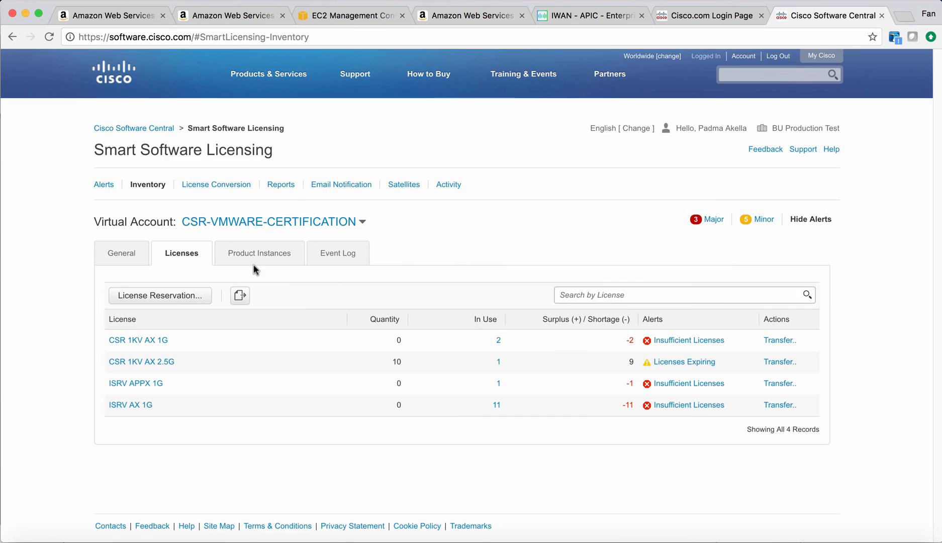
{"action": "left_click", "coordinate": [259, 253]}
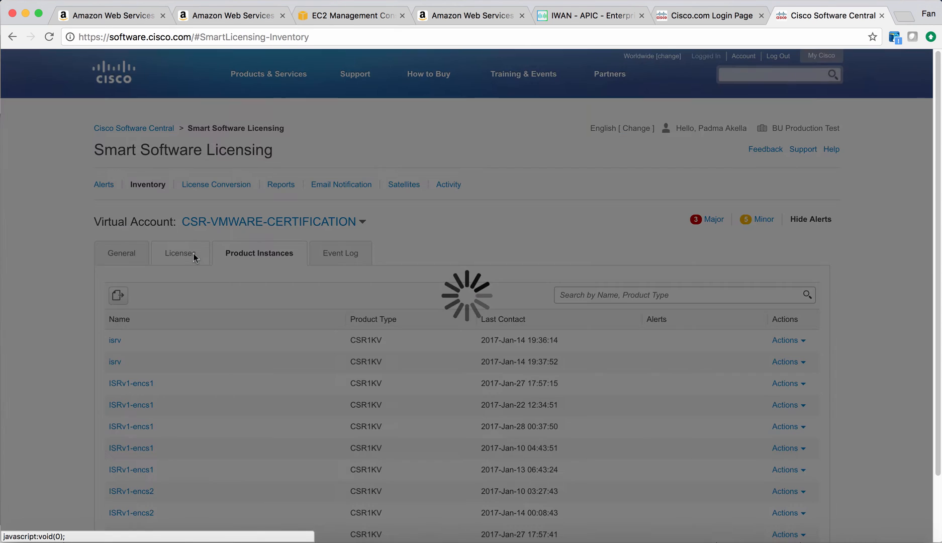
{"action": "left_click", "coordinate": [182, 253]}
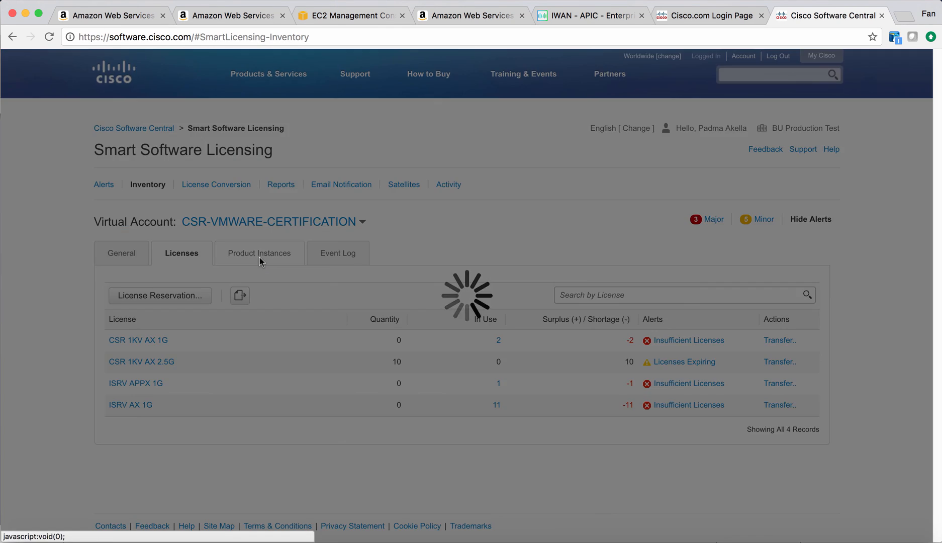
{"action": "left_click", "coordinate": [259, 253]}
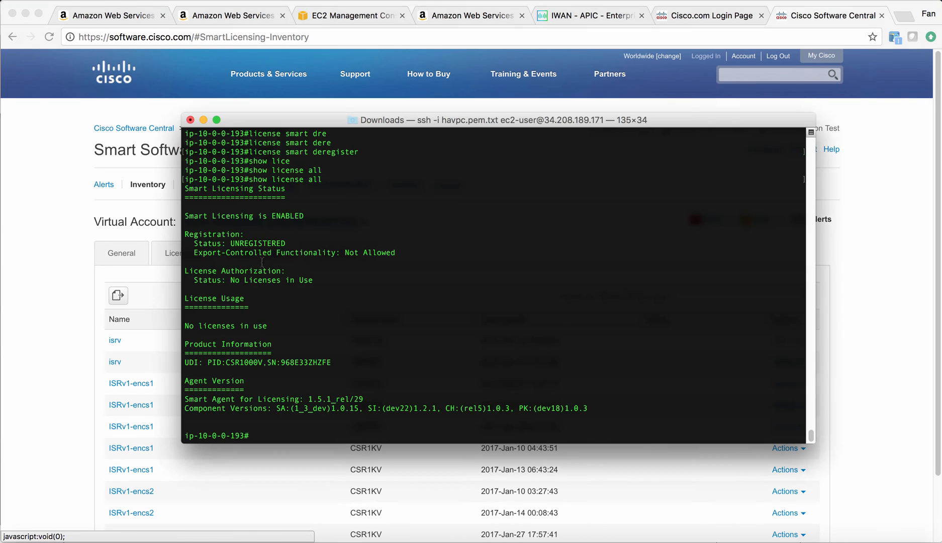
{"action": "mouse_move", "coordinate": [391, 285]}
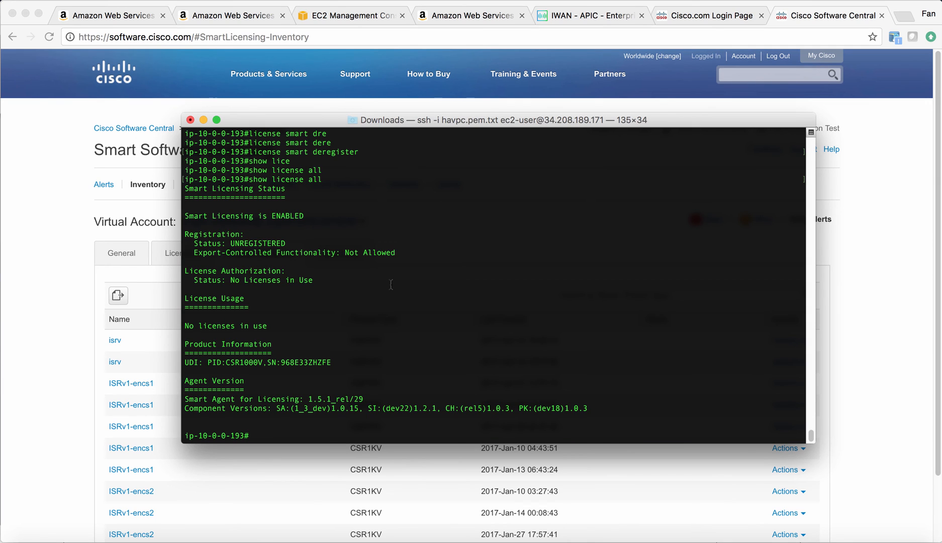
Step: Re-register the router and confirm with 'show license all' that CSR 1KV AX 2.5G is AUTHORIZED
{"action": "type", "text": "license smart deregister"}
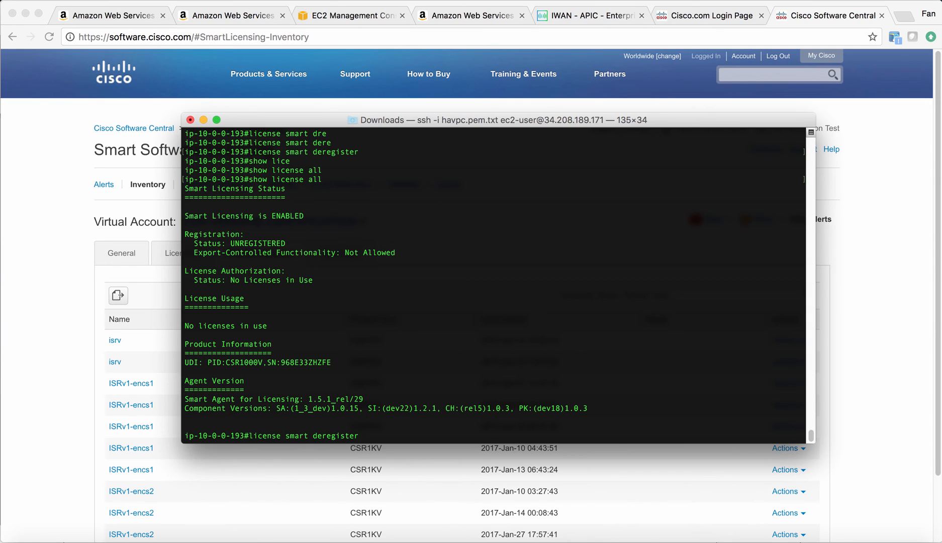
{"action": "type", "text": "show license all"}
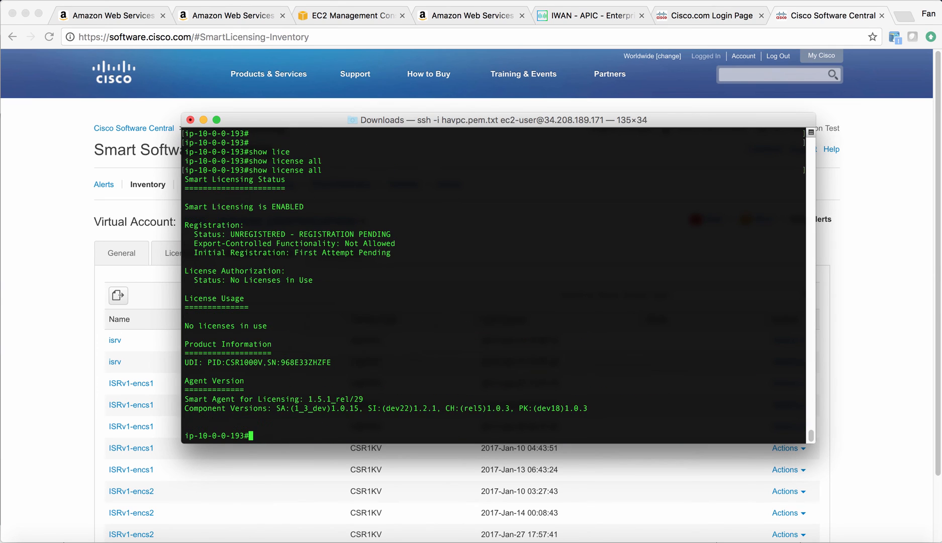
{"action": "type", "text": "show license all"}
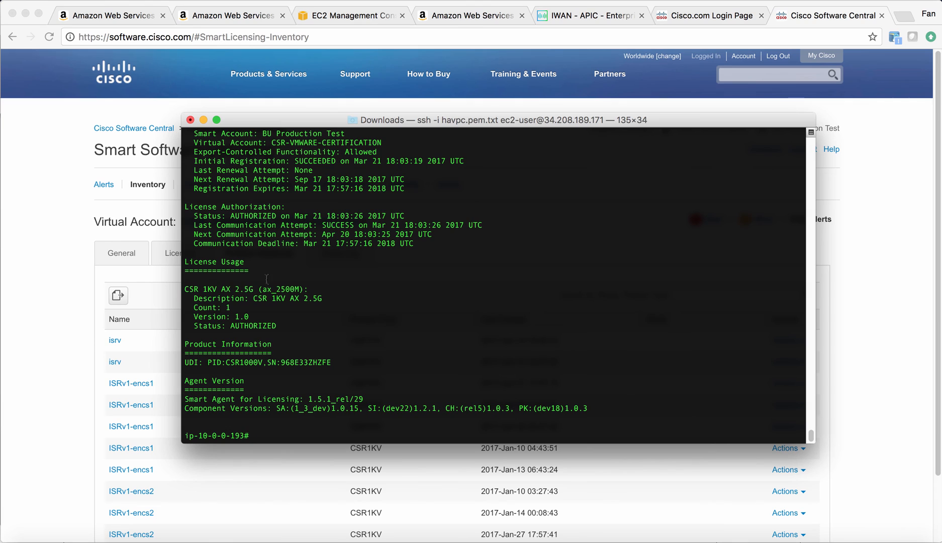
{"action": "double_click", "coordinate": [252, 326]}
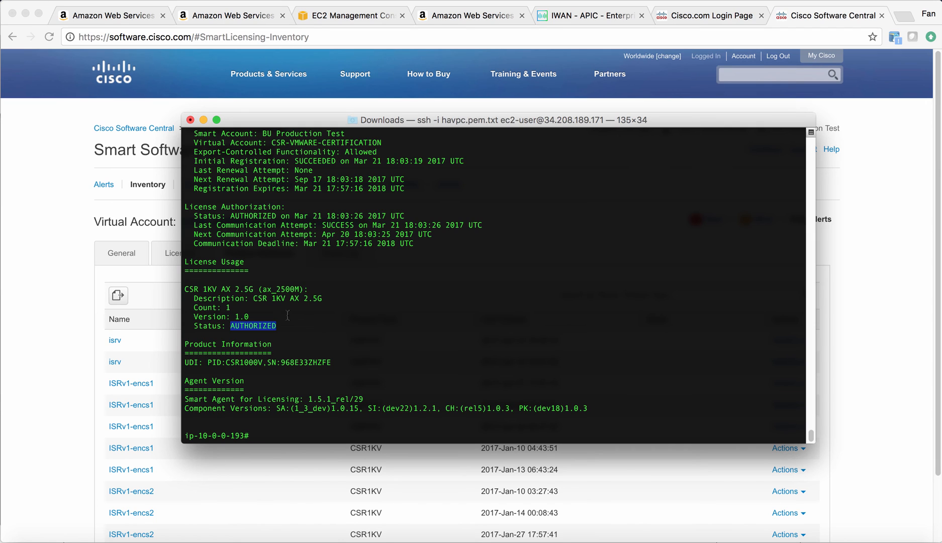
Step: Filter the running configuration with 'show run | in throug' for the throughput line
{"action": "type", "text": "show ru"}
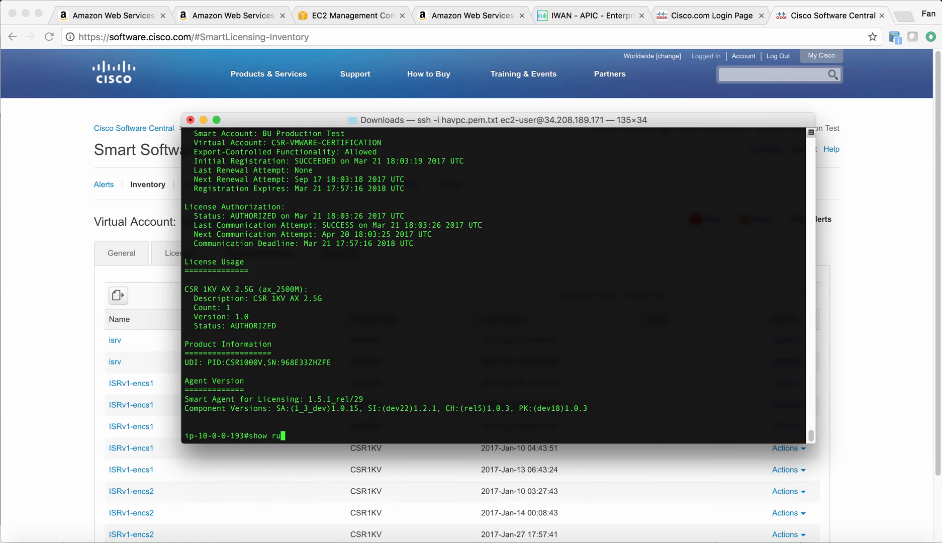
{"action": "type", "text": "| in pal"}
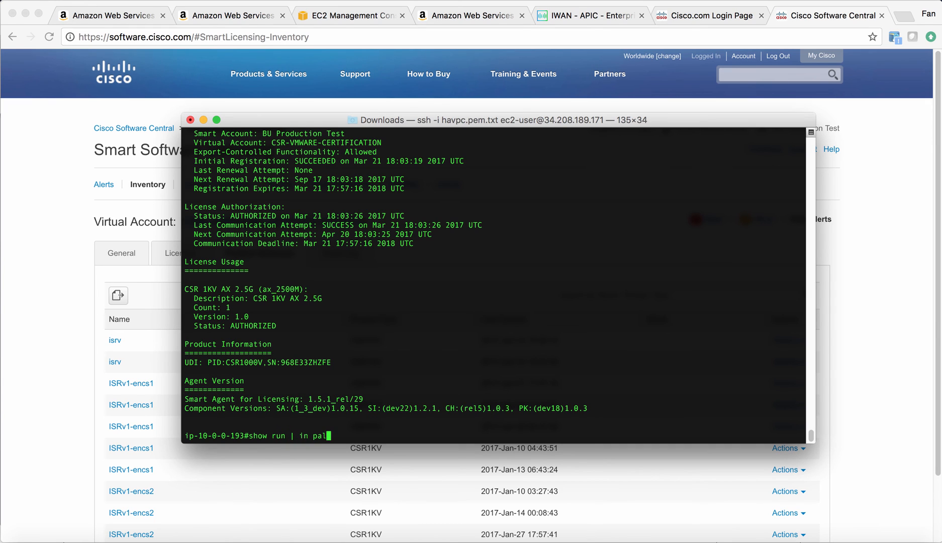
{"action": "type", "text": "throug"}
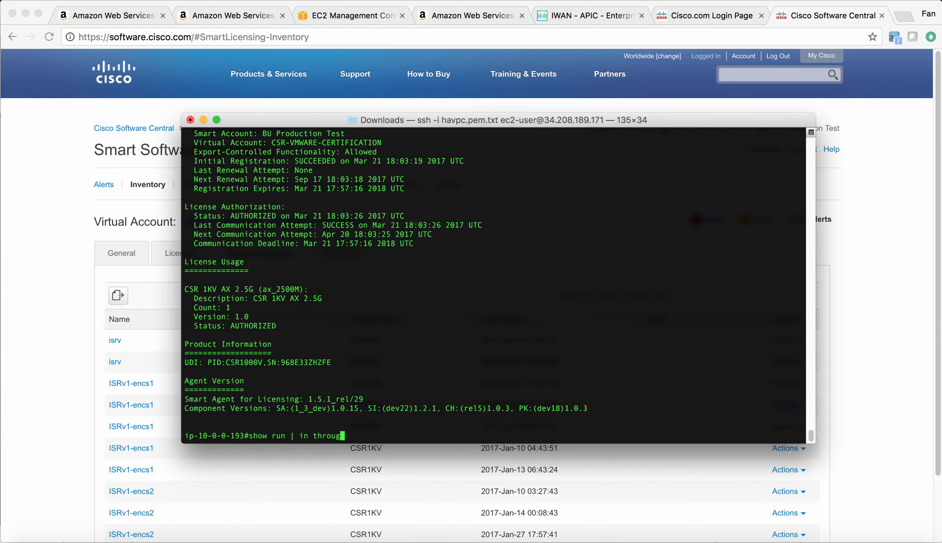
{"action": "key", "text": "enter"}
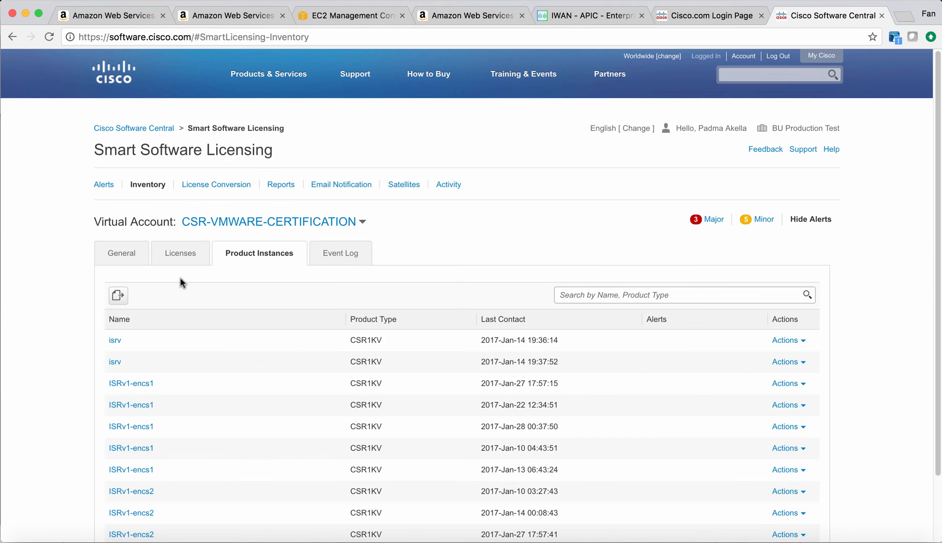
Step: Open the ip-10-0-0-193 instance using CSR 1KV AX 2.5G and start its removal
{"action": "left_click", "coordinate": [180, 253]}
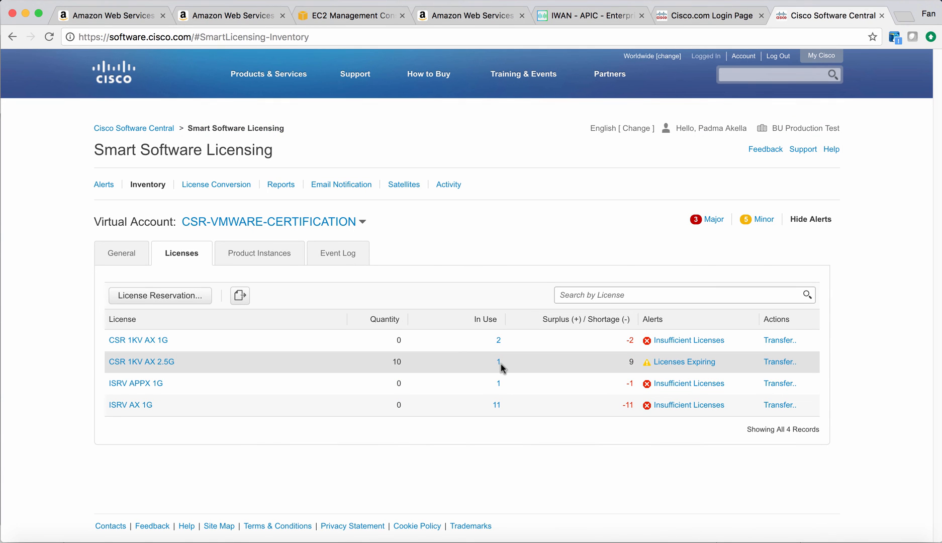
{"action": "left_click", "coordinate": [498, 361]}
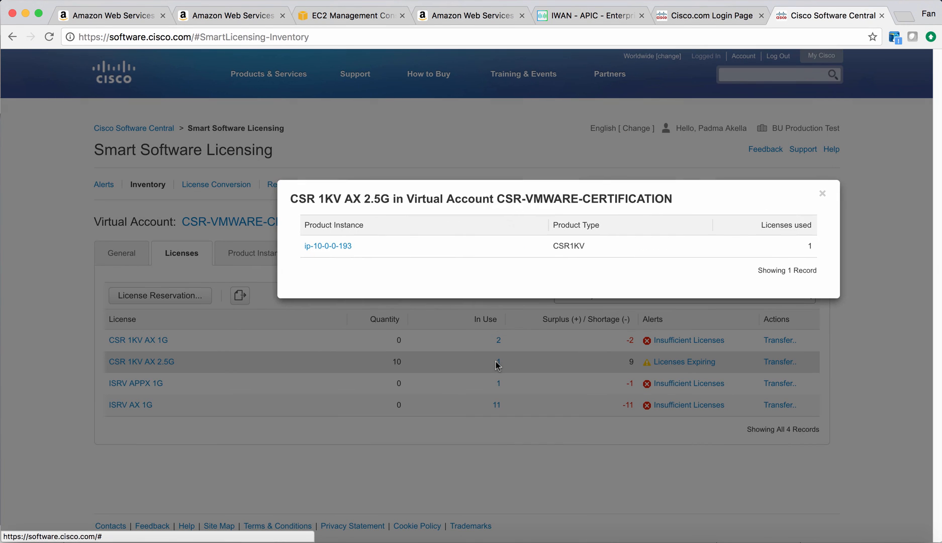
{"action": "left_click", "coordinate": [327, 245]}
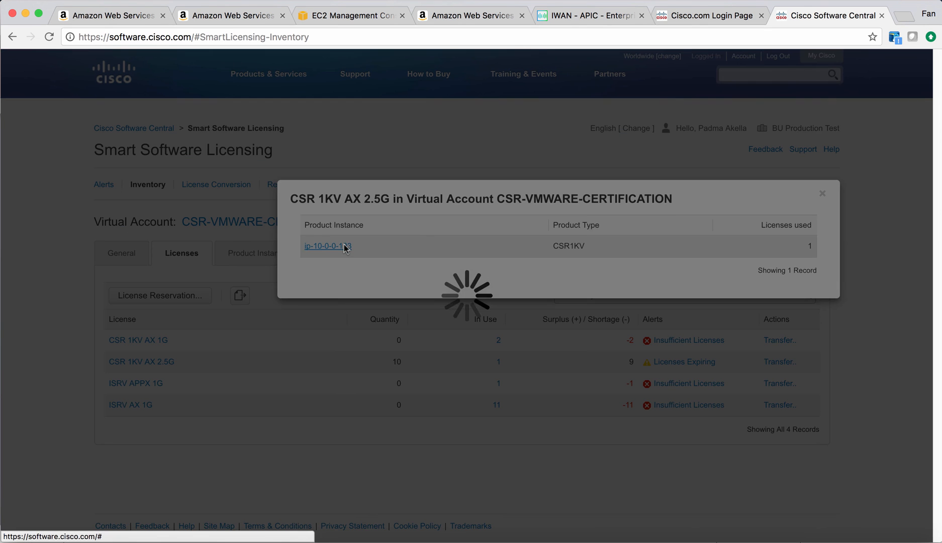
{"action": "left_click", "coordinate": [327, 246]}
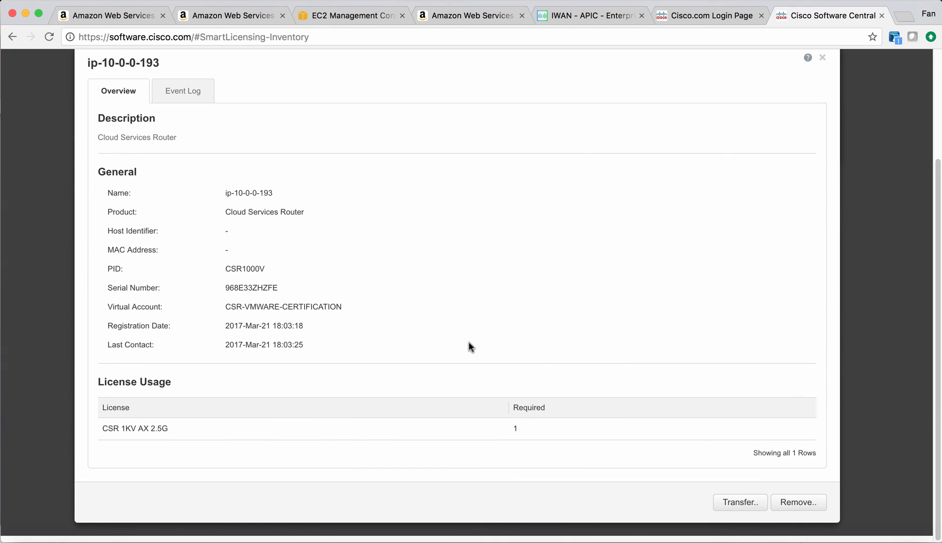
{"action": "left_click", "coordinate": [798, 502]}
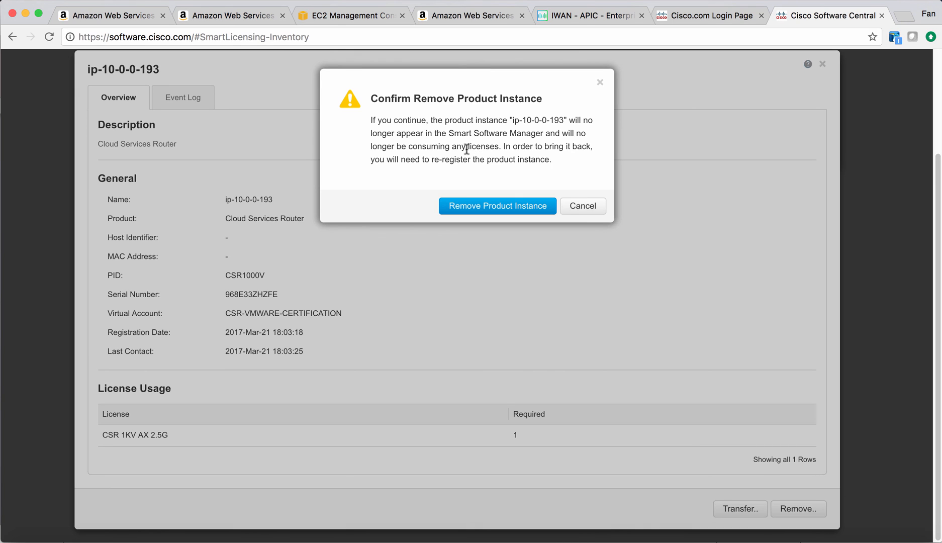
{"action": "mouse_move", "coordinate": [560, 158]}
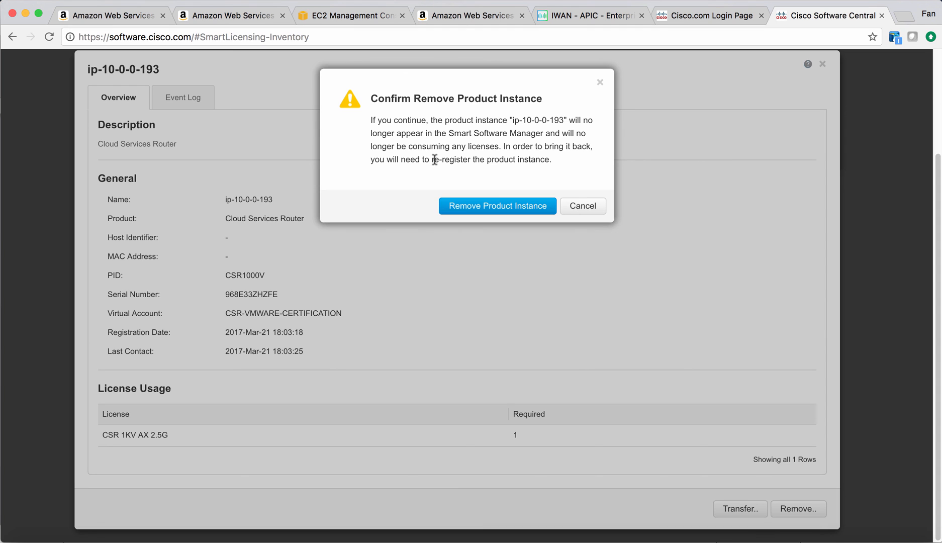
Step: Confirm removal of product instance ip-10-0-0-193, leaving CSR 1KV AX 2.5G at 0 in use
{"action": "left_click", "coordinate": [497, 206]}
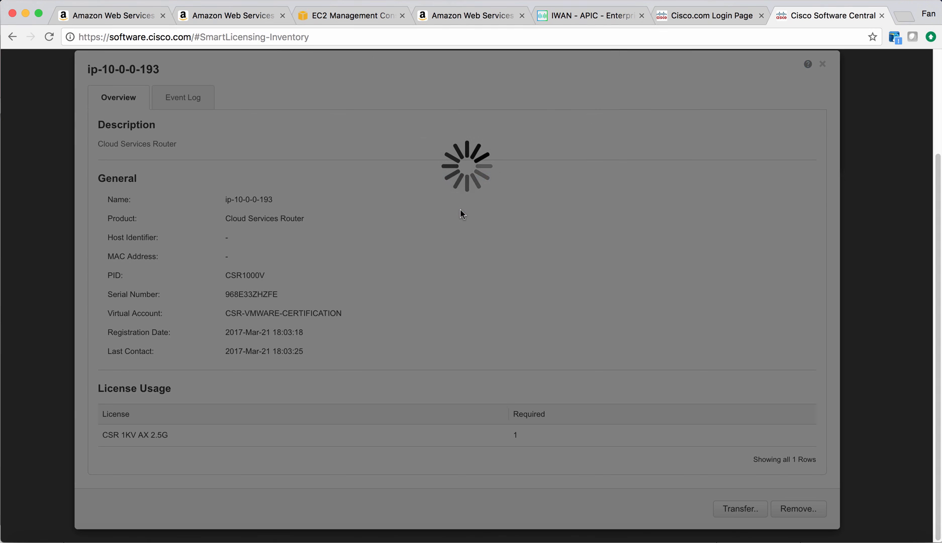
{"action": "left_click", "coordinate": [798, 508]}
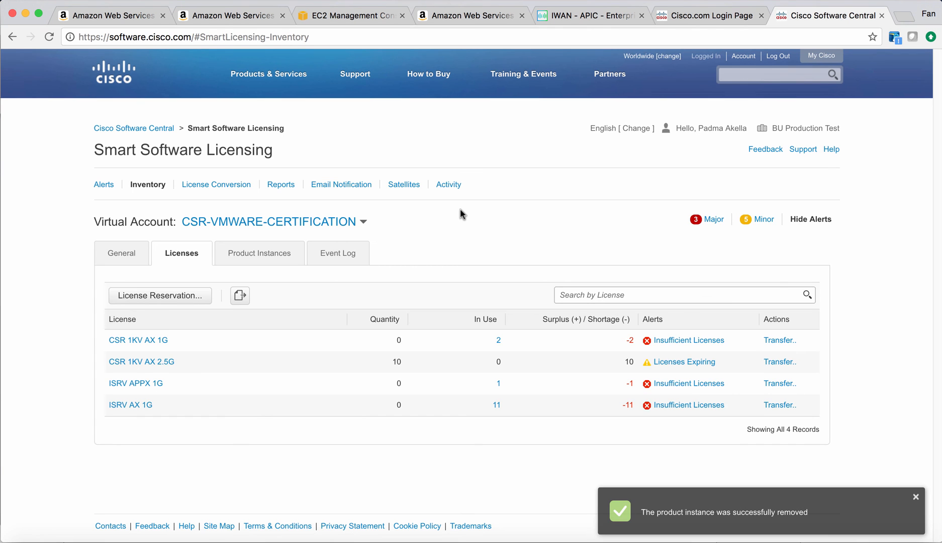
{"action": "mouse_move", "coordinate": [690, 520]}
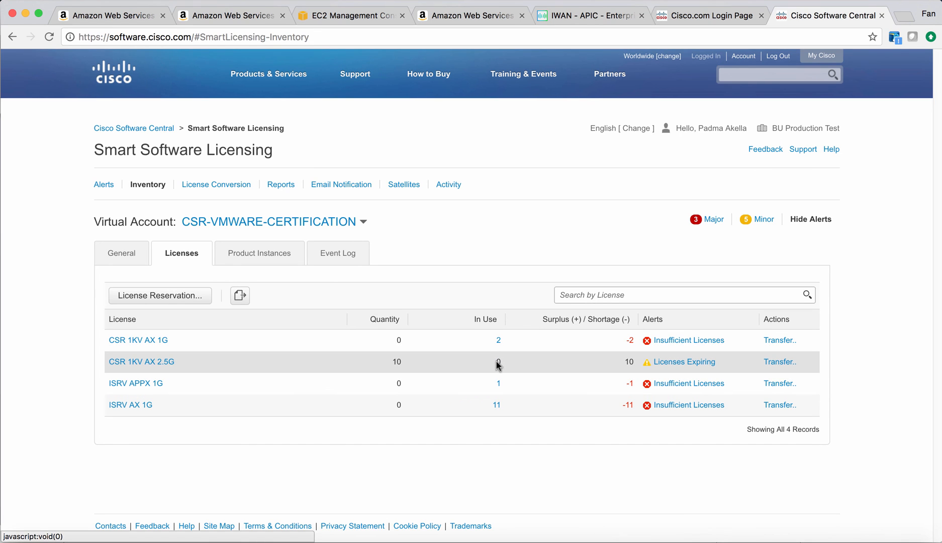
{"action": "mouse_move", "coordinate": [410, 374]}
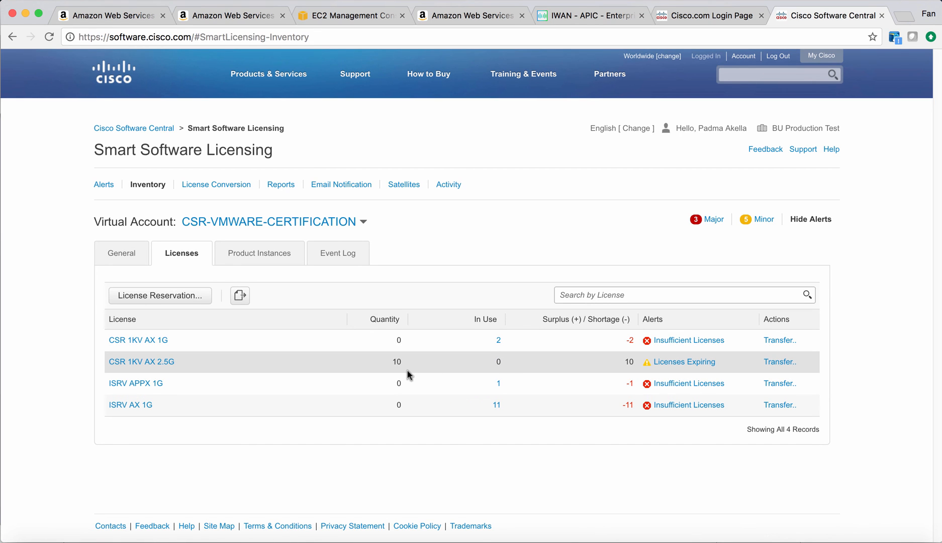
{"action": "mouse_move", "coordinate": [398, 474]}
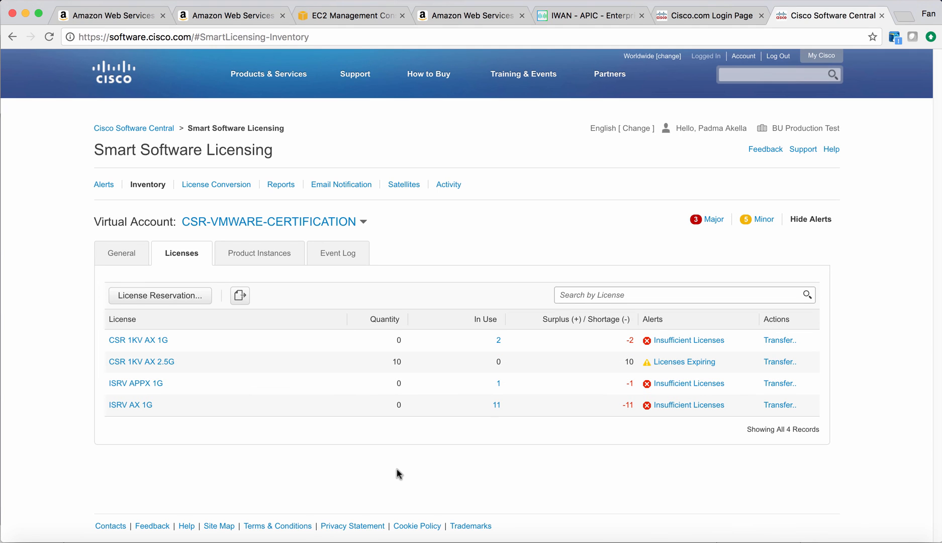